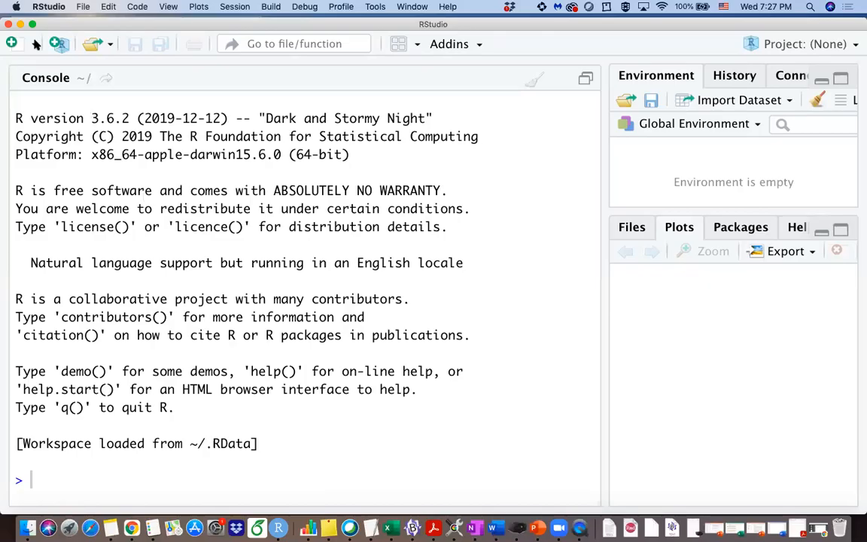
Start a new, empty R script in the editor above the console.
click(12, 44)
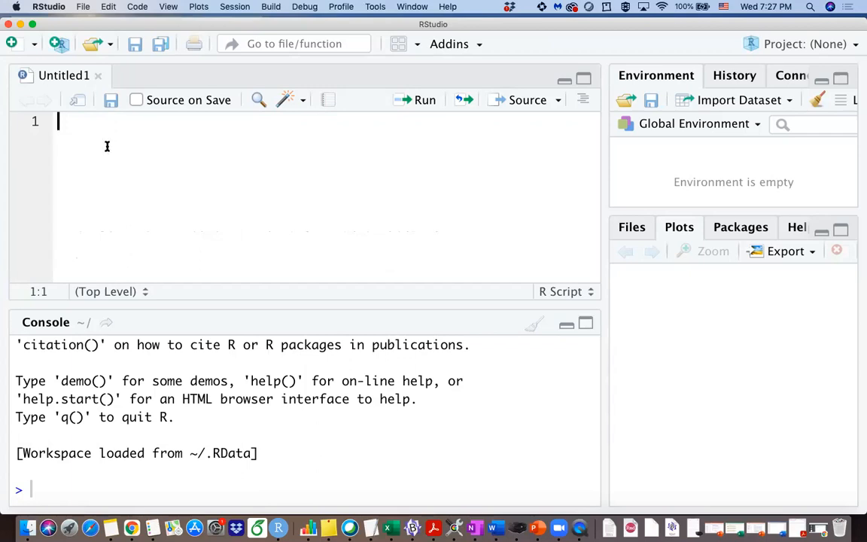
Write install.packages("ggplot2") and library(ggplot2) on lines 1–2 and load ggplot2.
text(install.)
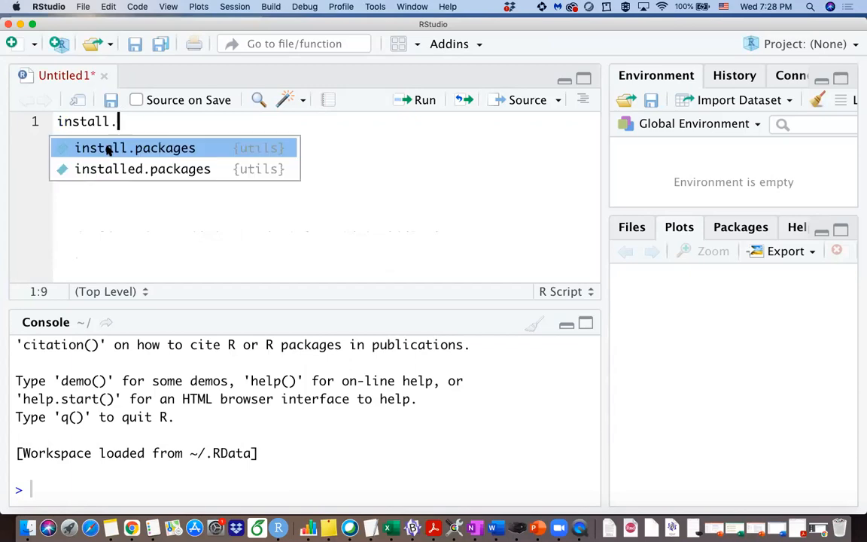
click(136, 147)
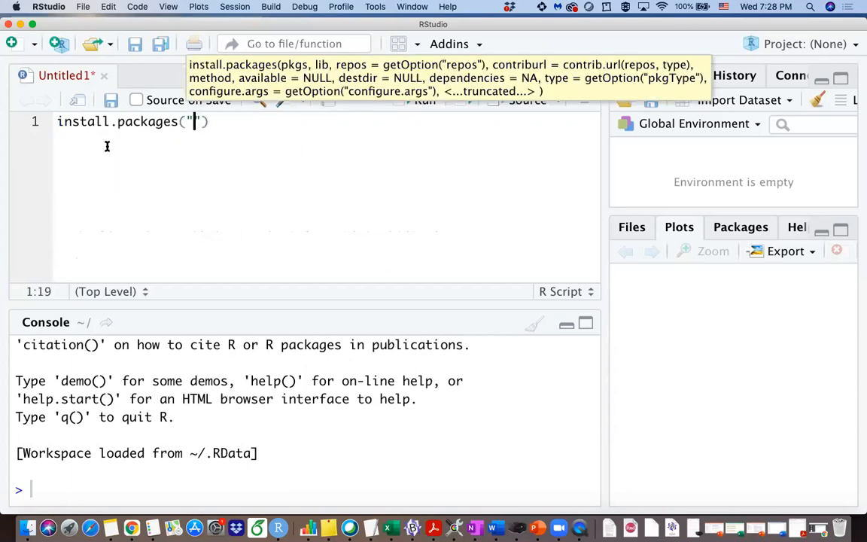
text(ggplot)
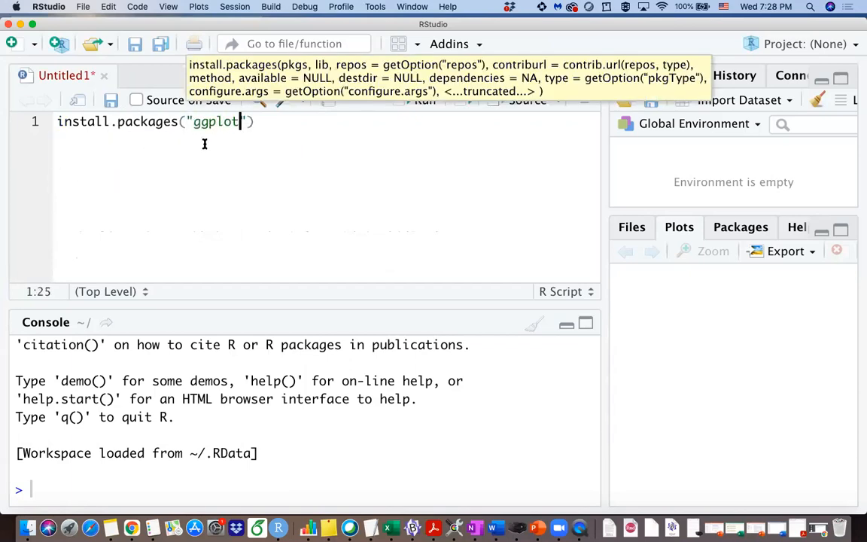
text(2)
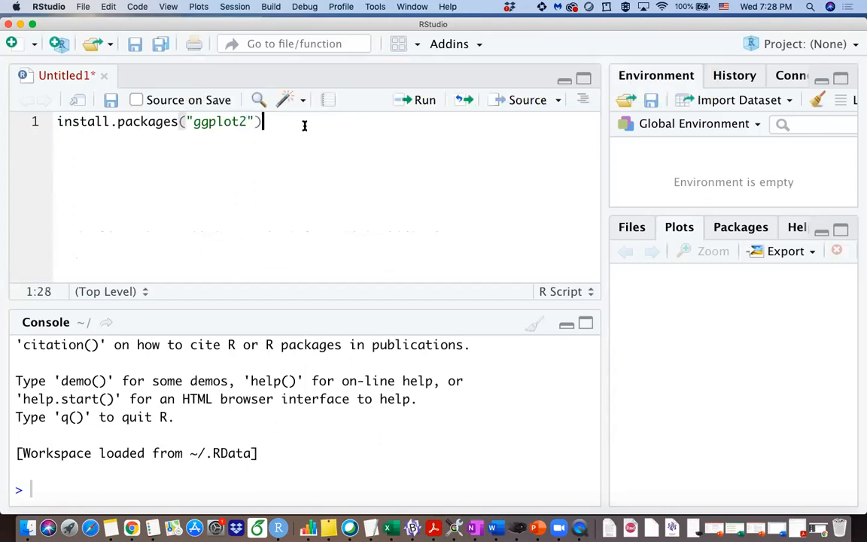
mouse_move(383, 132)
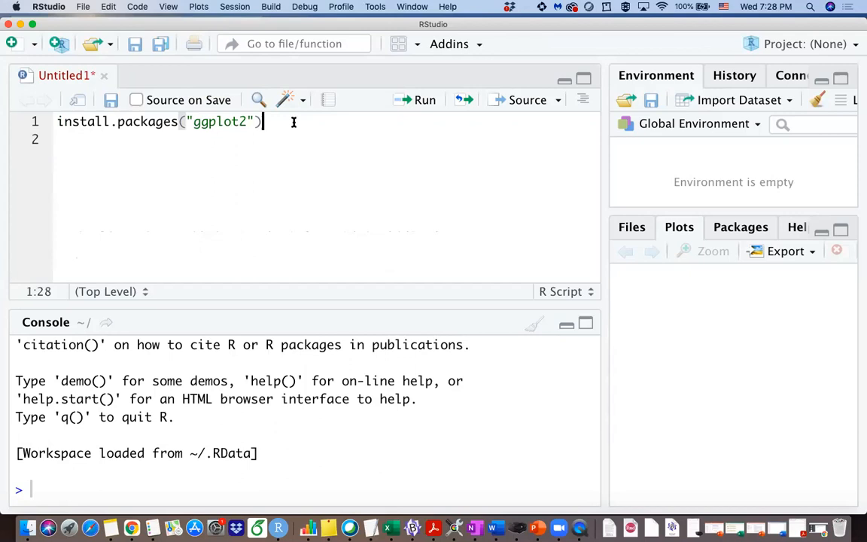
mouse_move(301, 145)
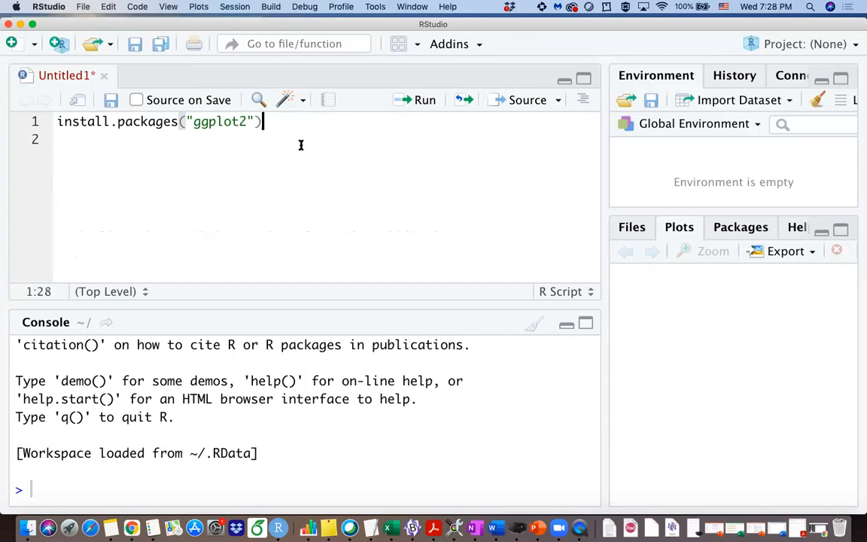
text(library(ggplot2)
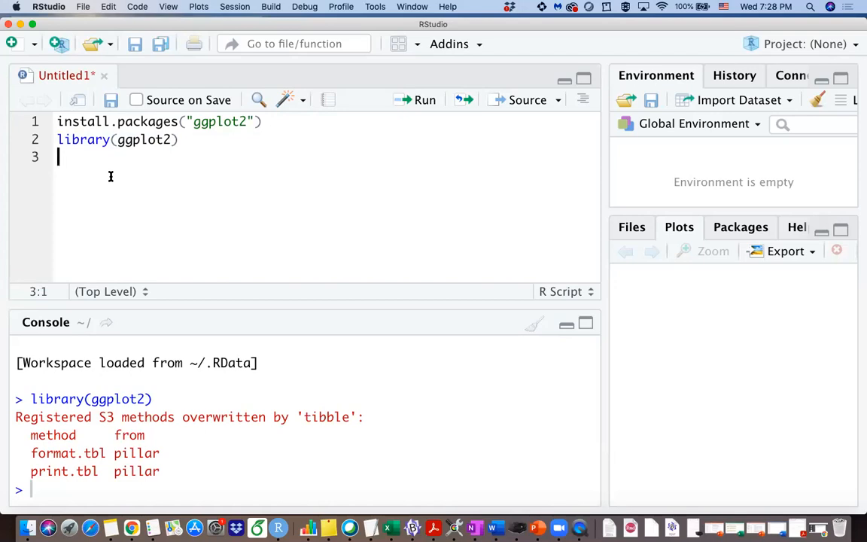
Add data(iris) and names(iris) on lines 3–4 to load iris and list its columns.
text(data)
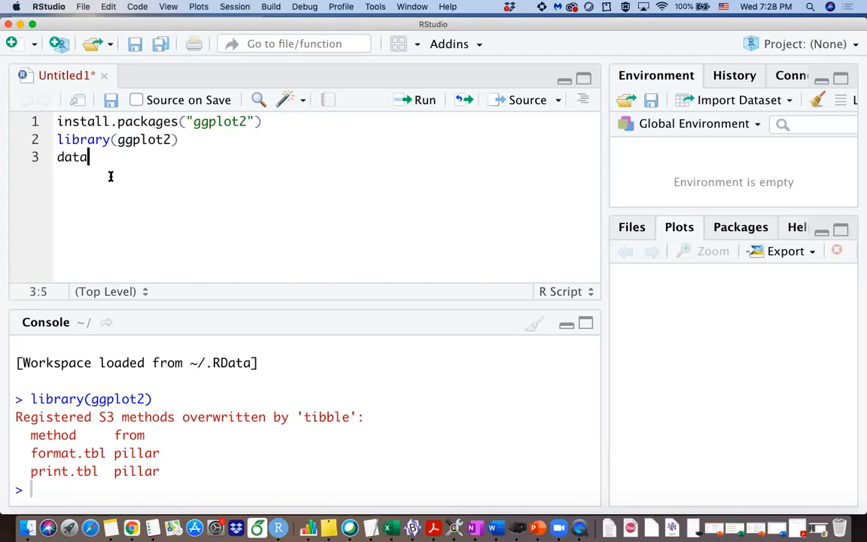
text((iris)
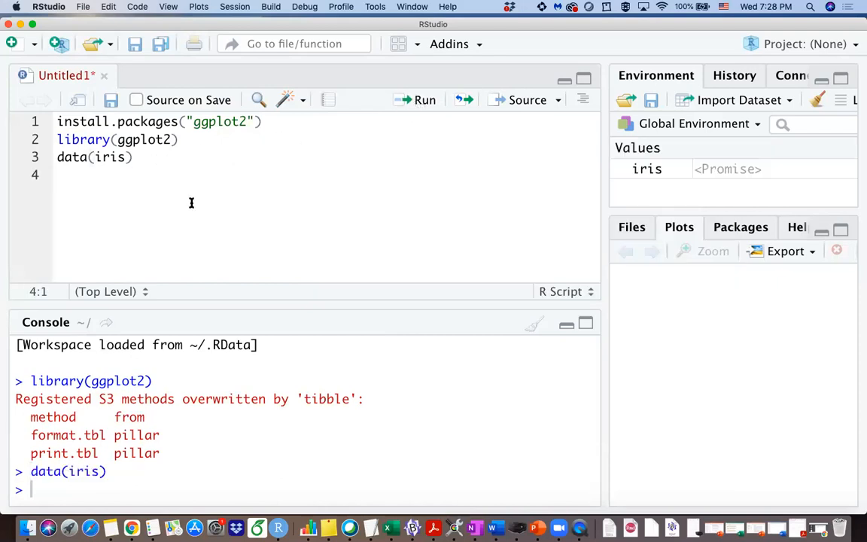
mouse_move(82, 182)
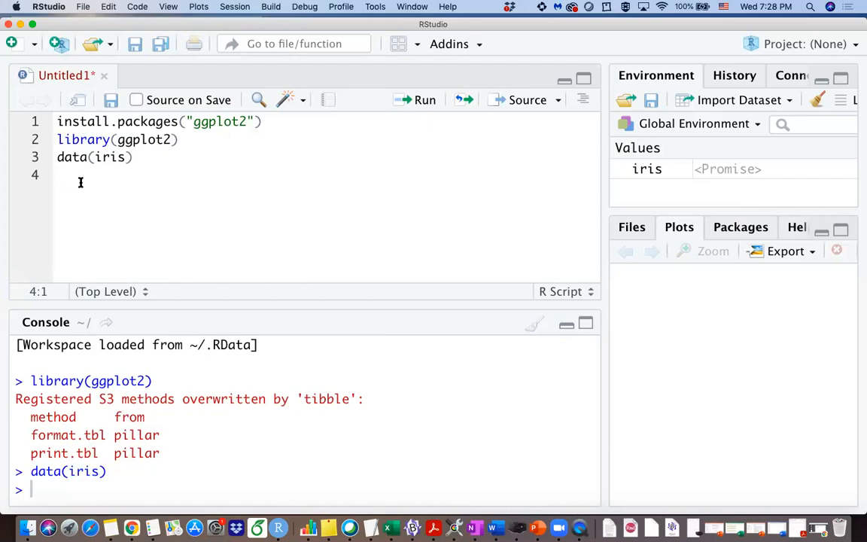
text(names)
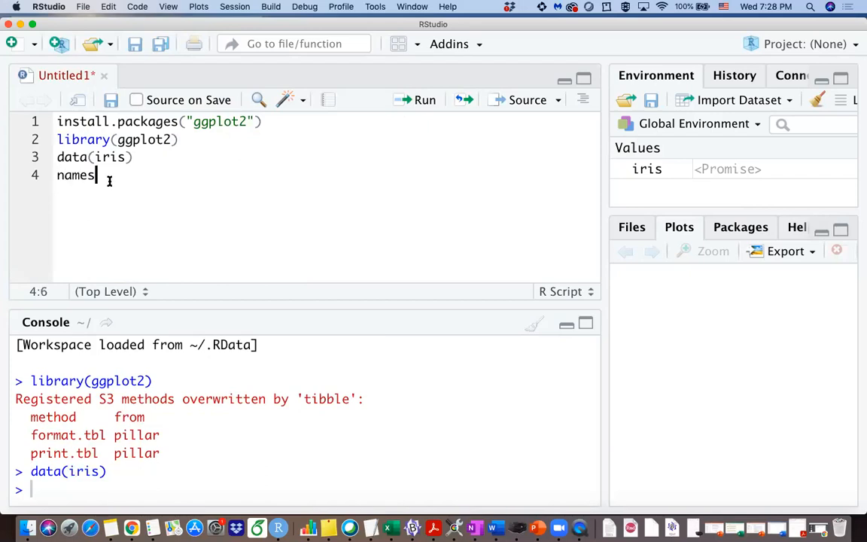
text((iris)
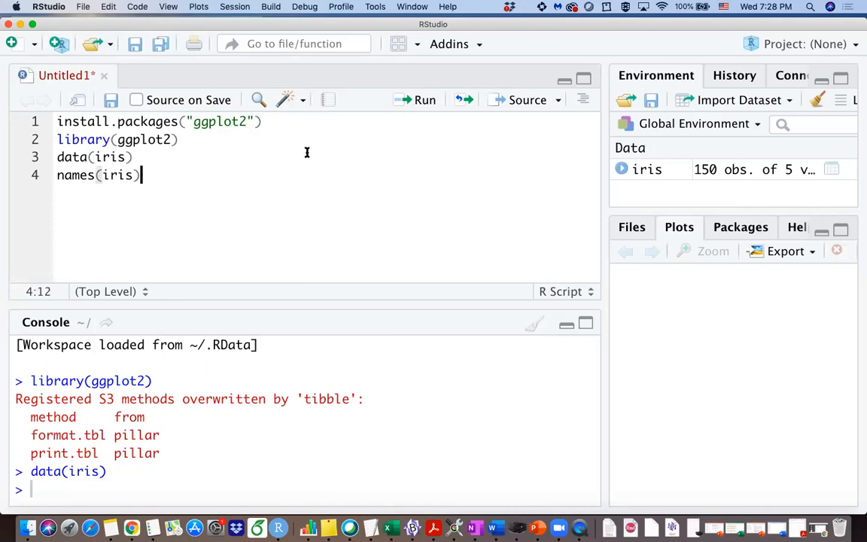
mouse_move(419, 111)
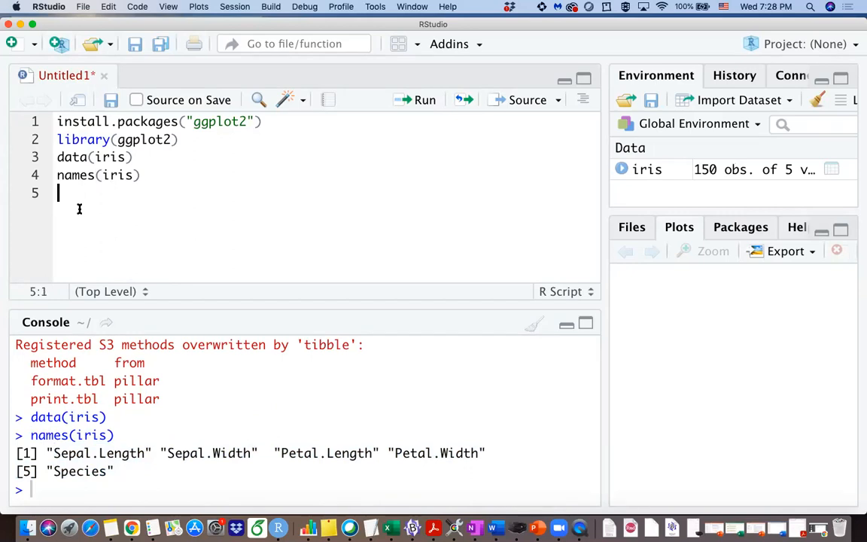
Add a #G1 comment describing a ggplot boxplot of Sepal.Length.
text(#)
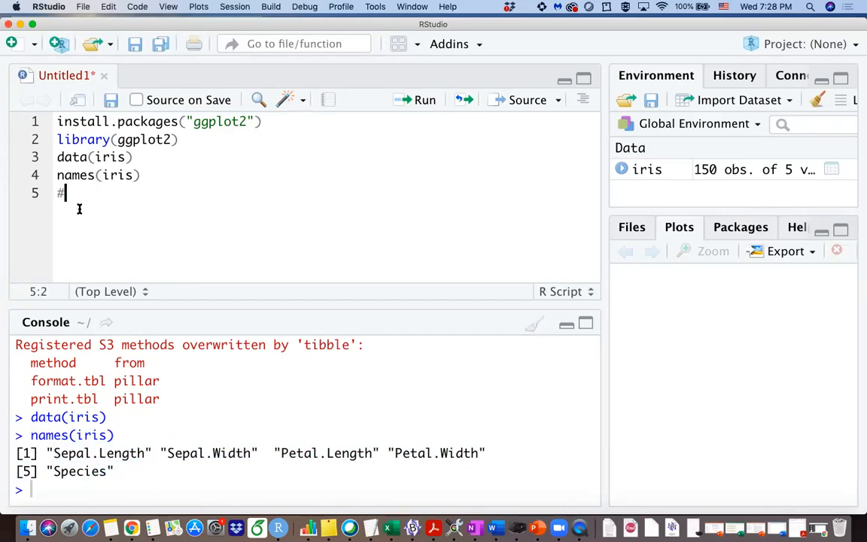
text(G1:)
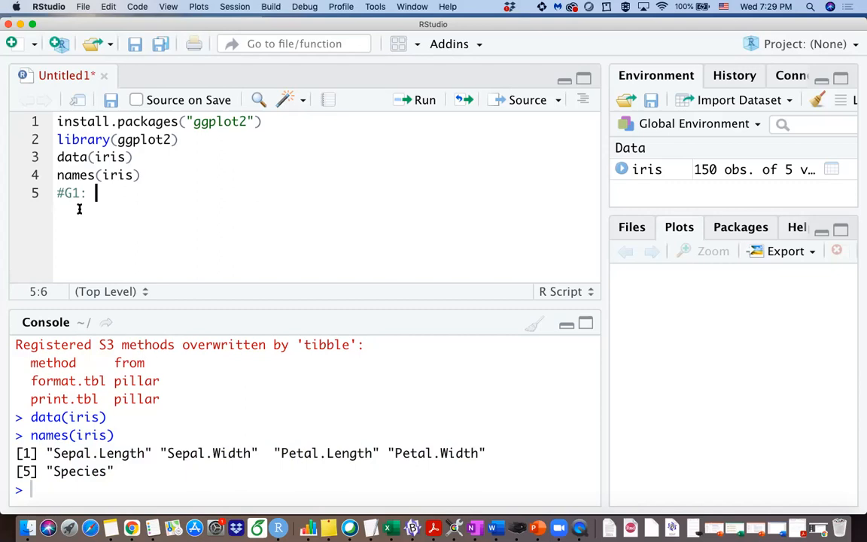
double_click(97, 451)
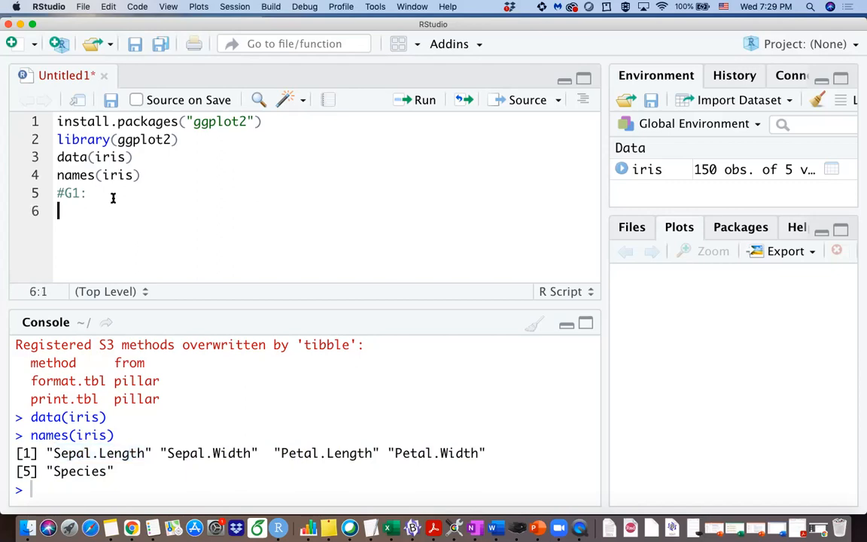
text(ggplot)
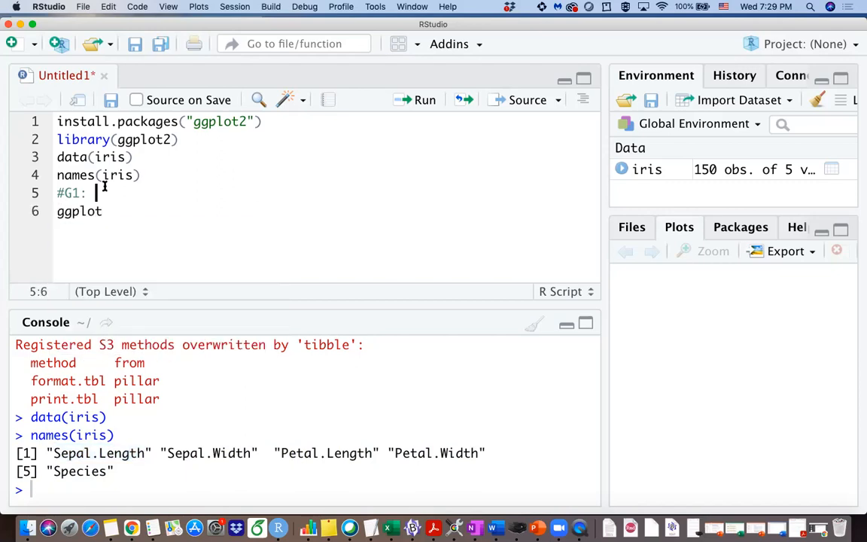
text(a boxplot for Sepal.Len)
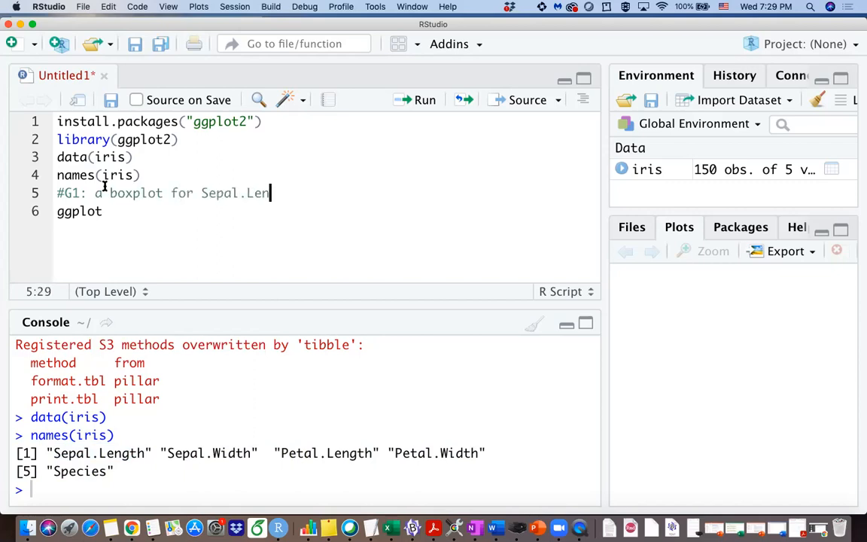
text(gth)
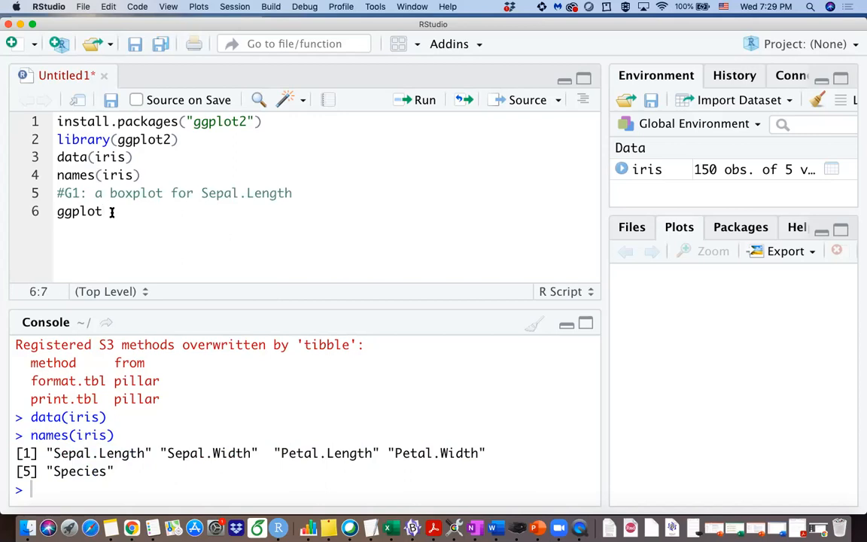
Write ggplot(data=iris,aes(y=Sepal.Length)) + geom_boxplot() across two lines.
text(()
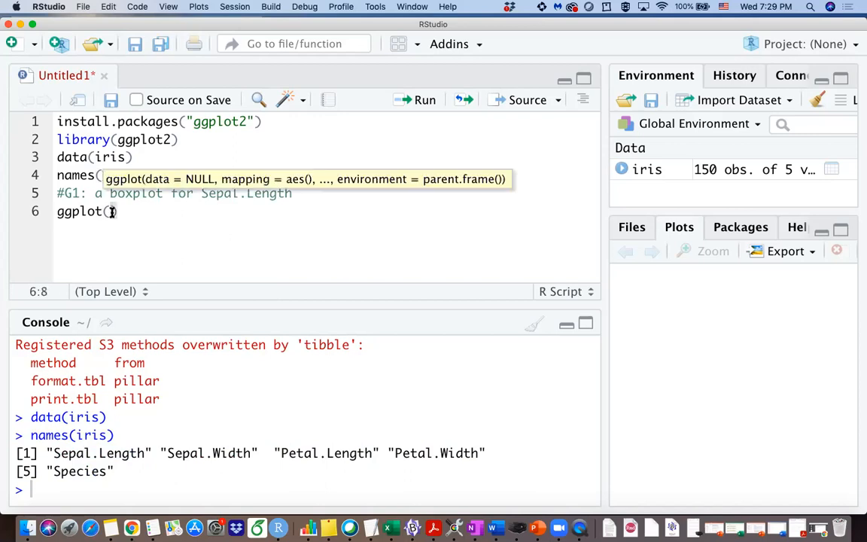
text(data=iris,)
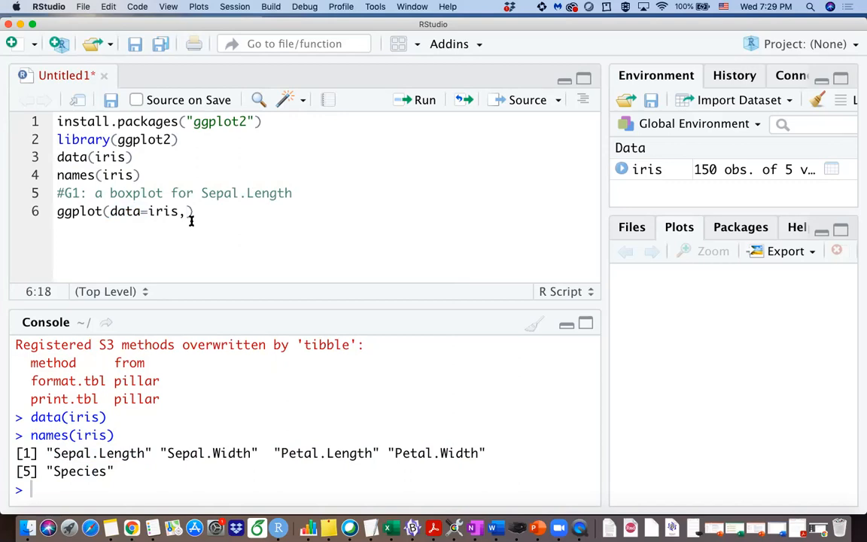
text(ae)
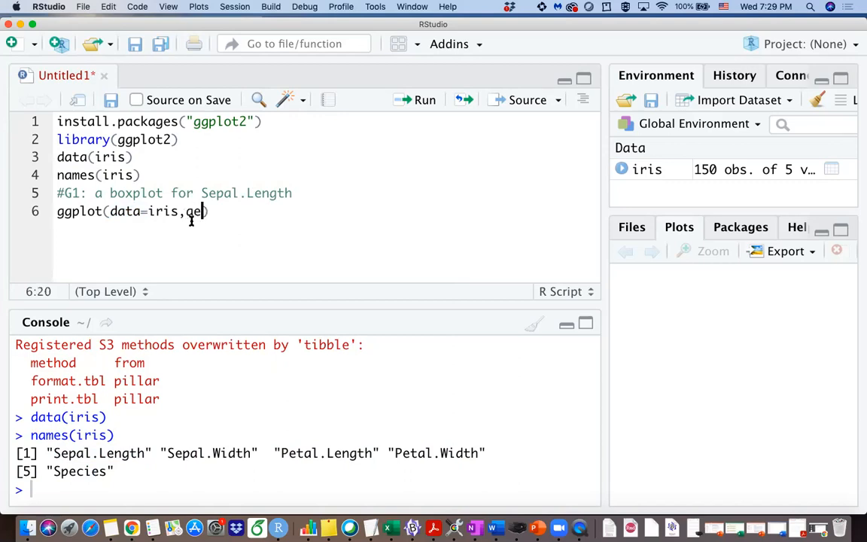
text(s()
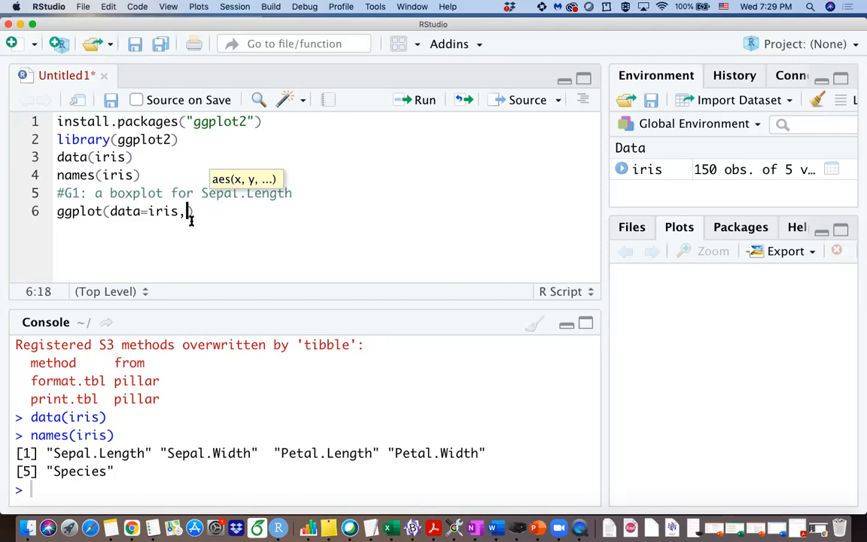
click(424, 100)
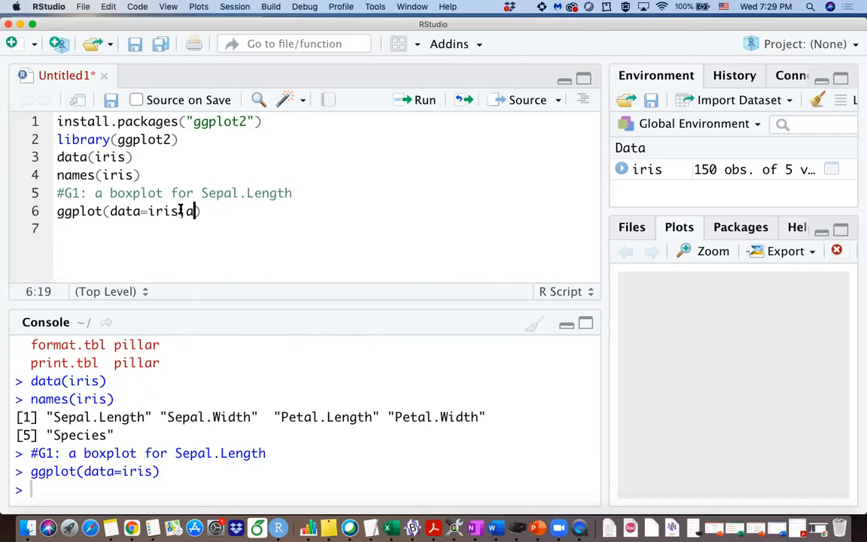
text(aes()
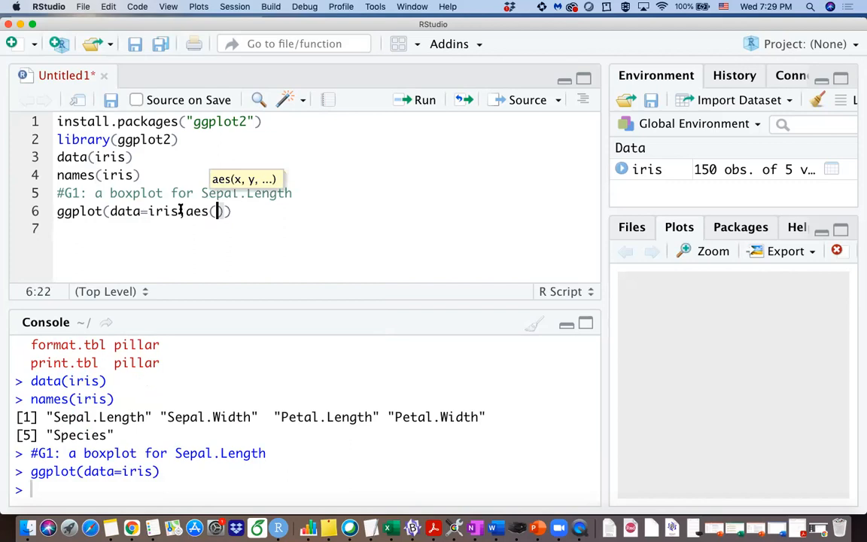
text(x=)
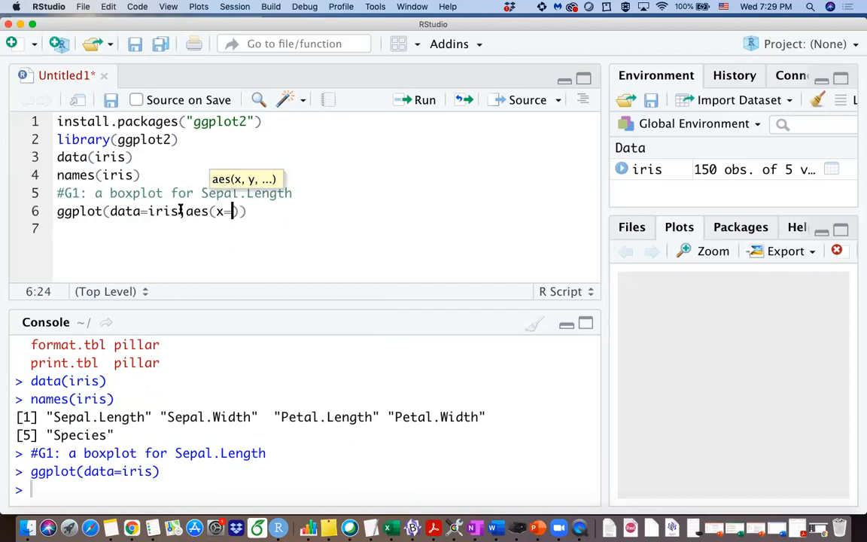
key(Backspace)
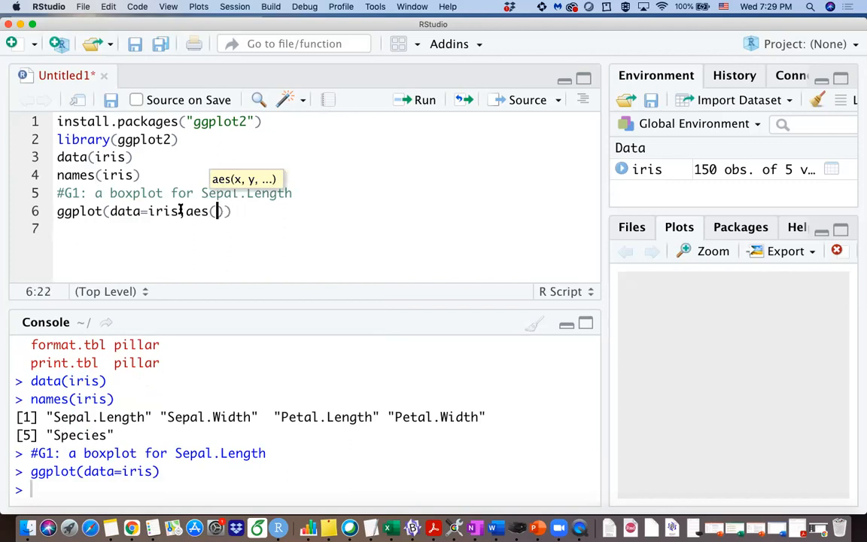
text(y=)
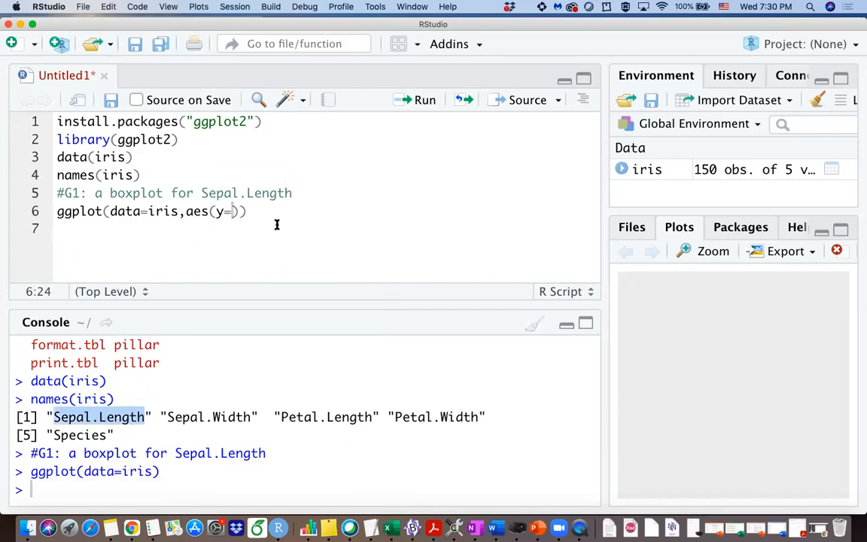
text(Sepal.Length)
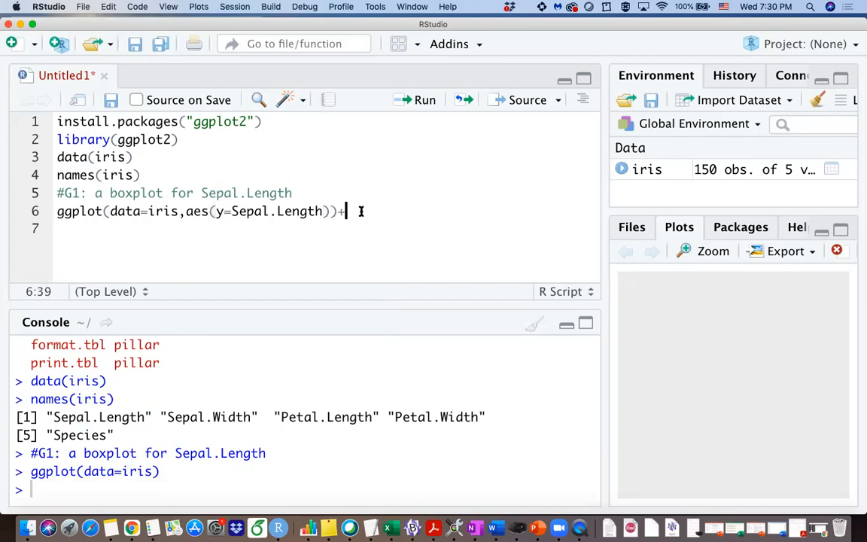
text(gemo)
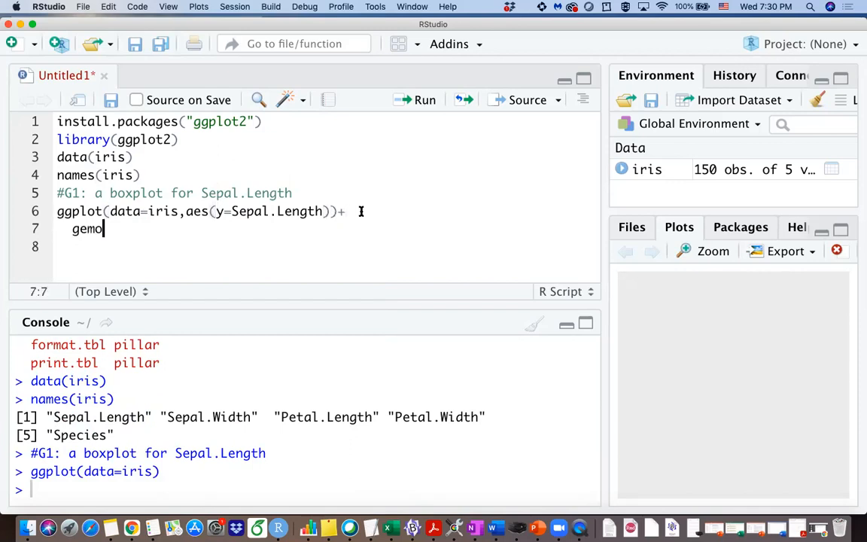
text(_boxplot()
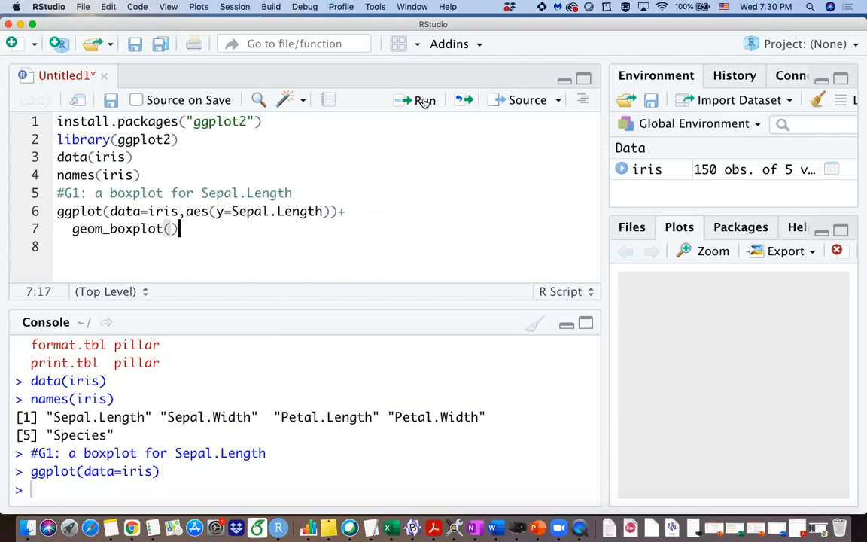
Run the boxplot code to draw the Sepal.Length boxplot and select the Species column name.
click(425, 99)
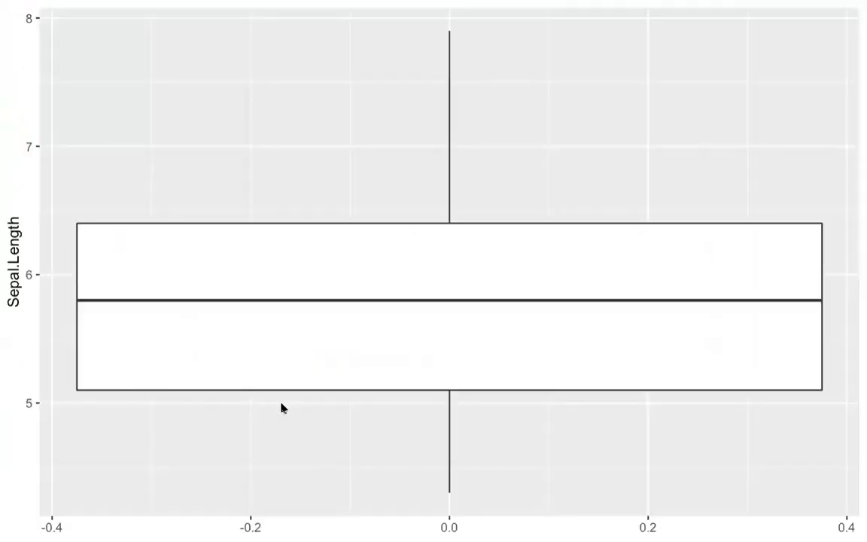
mouse_move(214, 358)
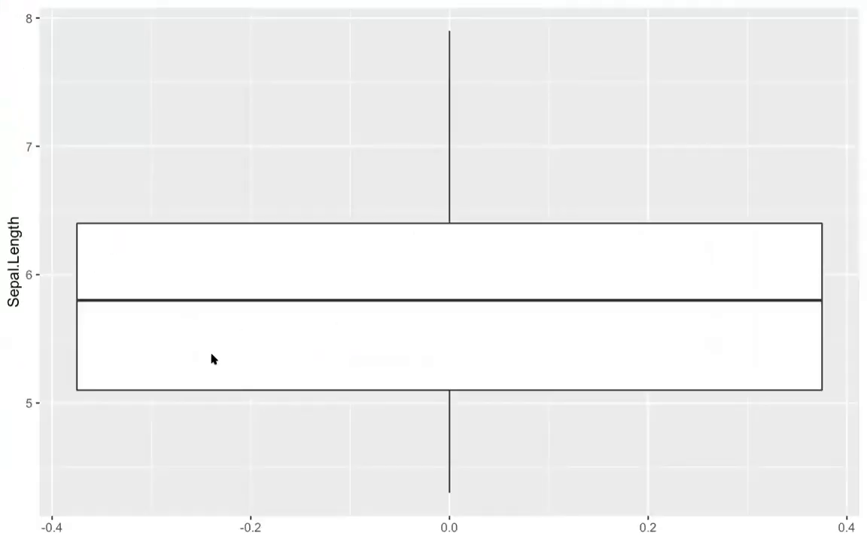
mouse_move(93, 301)
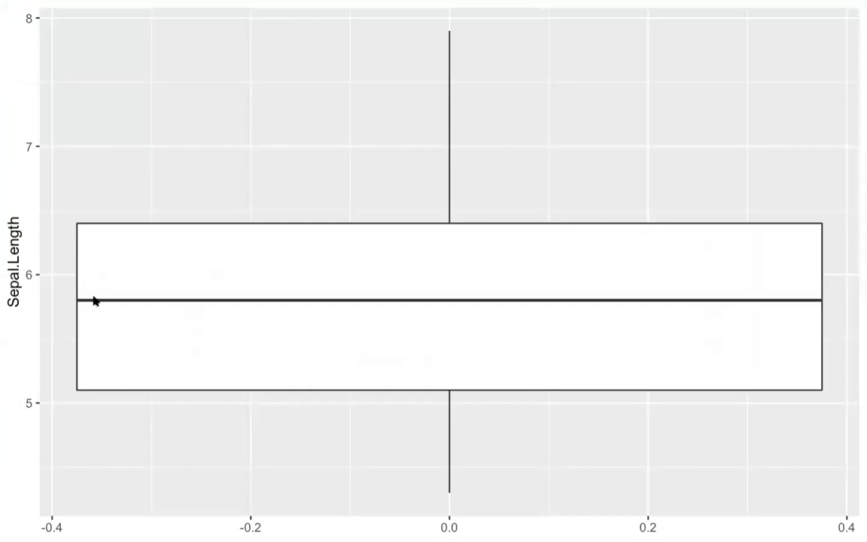
mouse_move(108, 305)
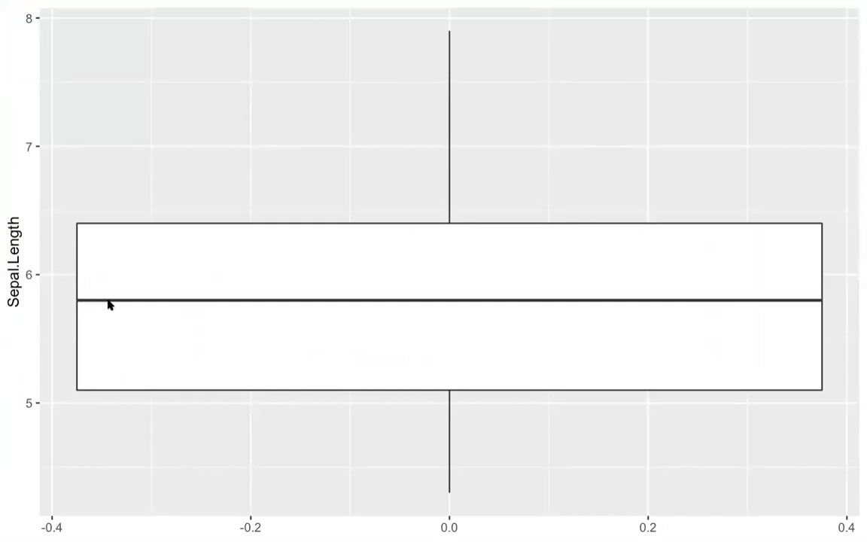
mouse_move(409, 292)
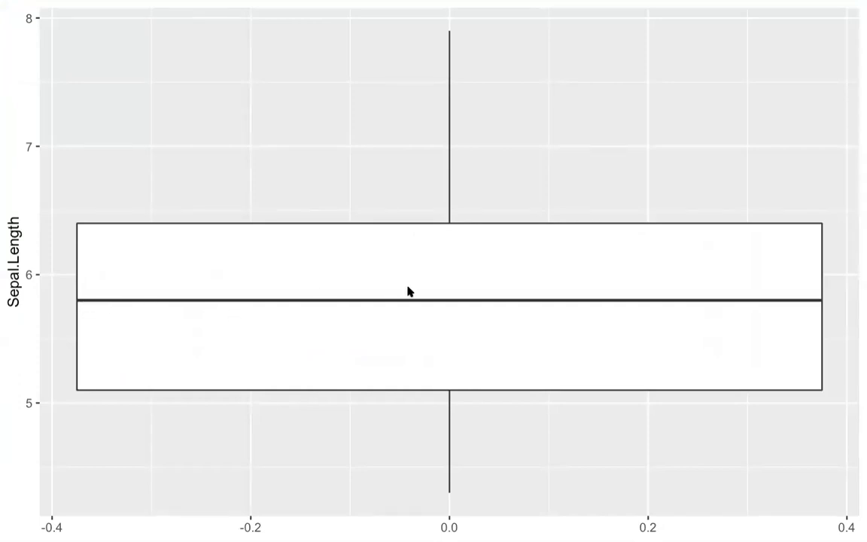
mouse_move(315, 223)
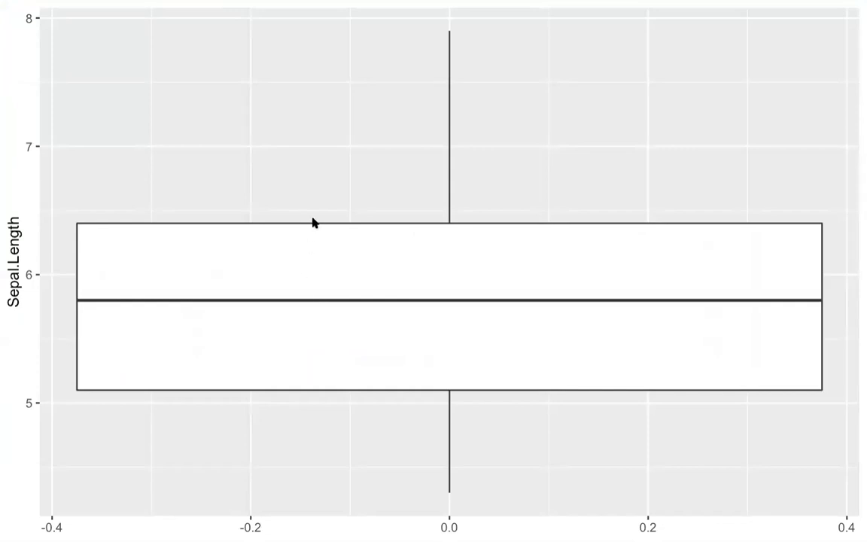
mouse_move(283, 263)
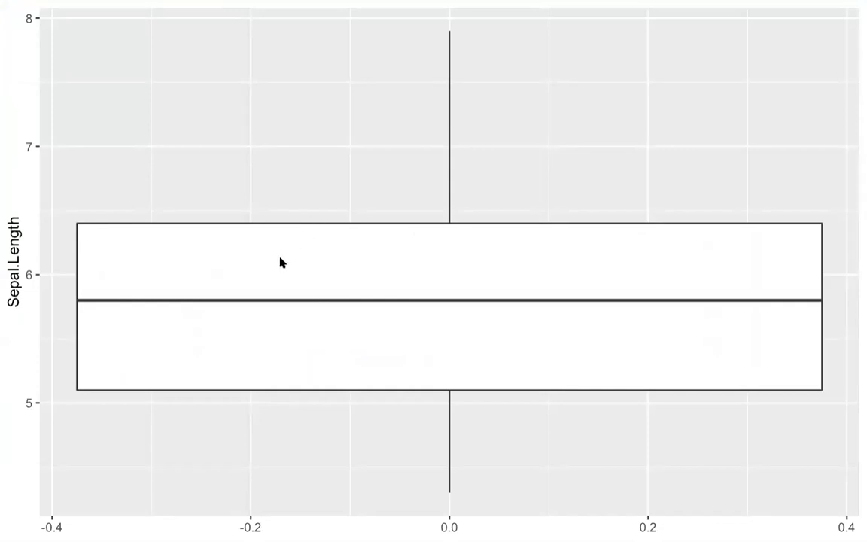
mouse_move(273, 310)
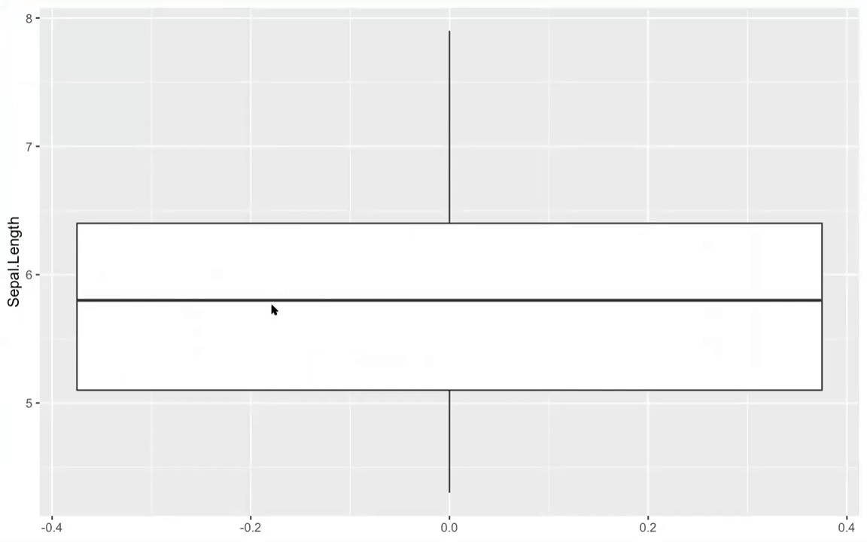
mouse_move(16, 7)
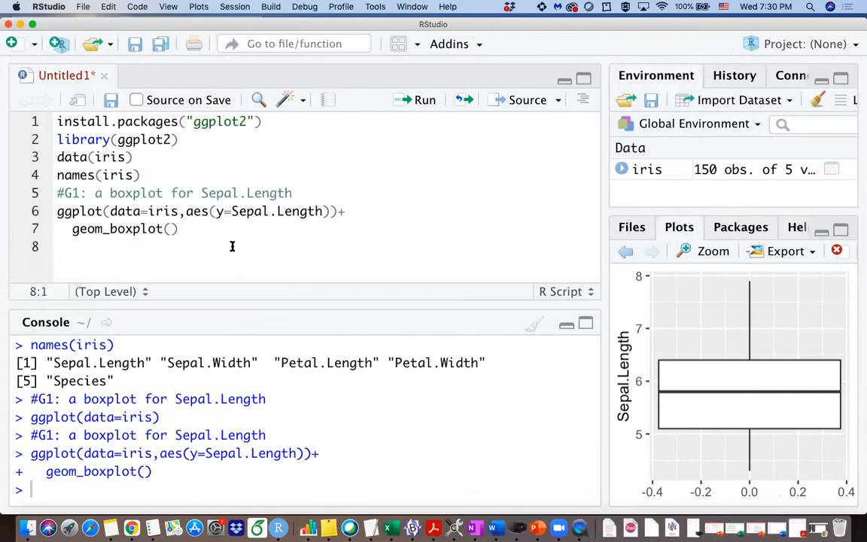
mouse_move(84, 383)
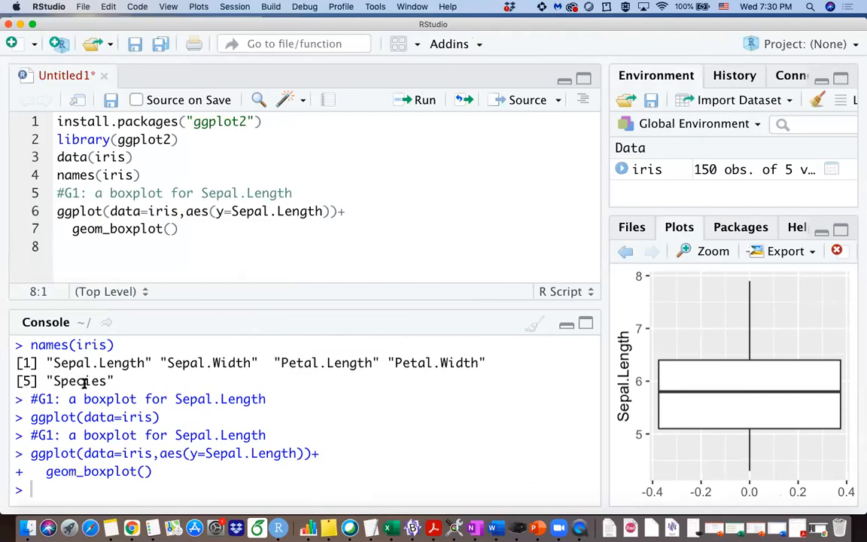
double_click(80, 381)
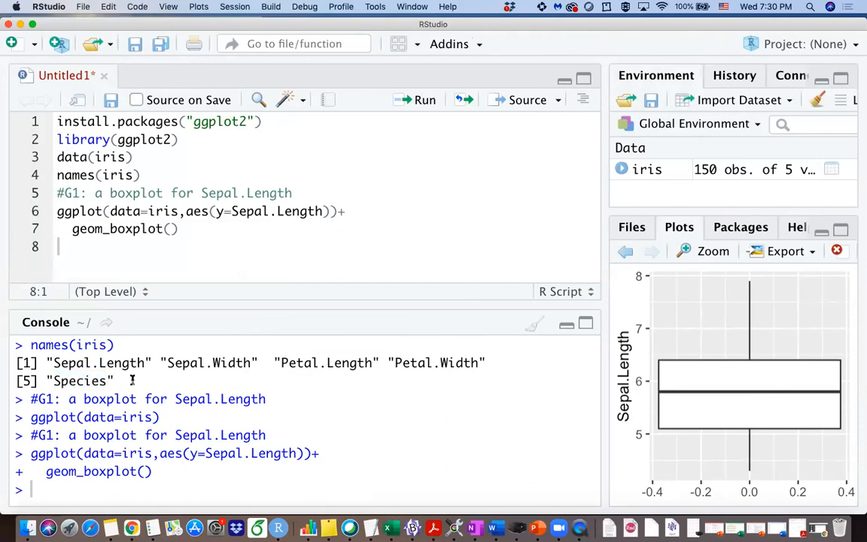
mouse_move(73, 379)
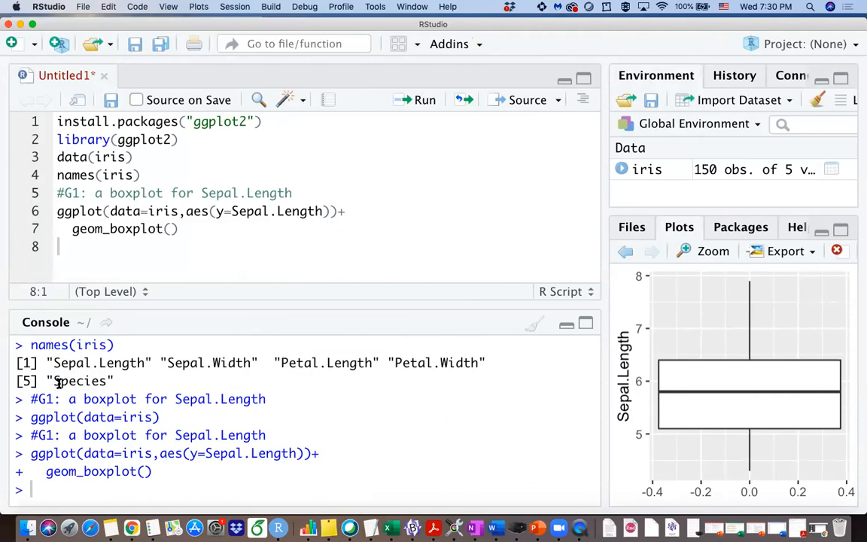
double_click(81, 381)
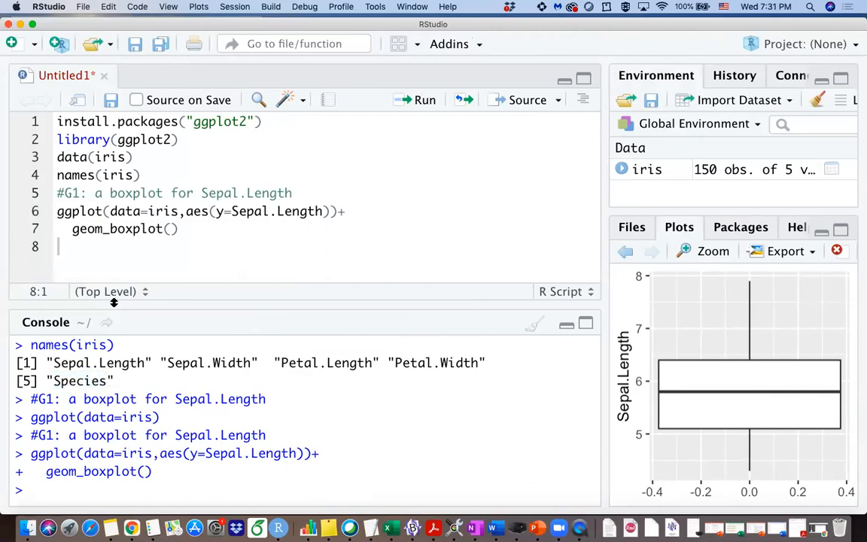
Add the comment #G2: boxplots of Sepal.Length of different species.
text(#)
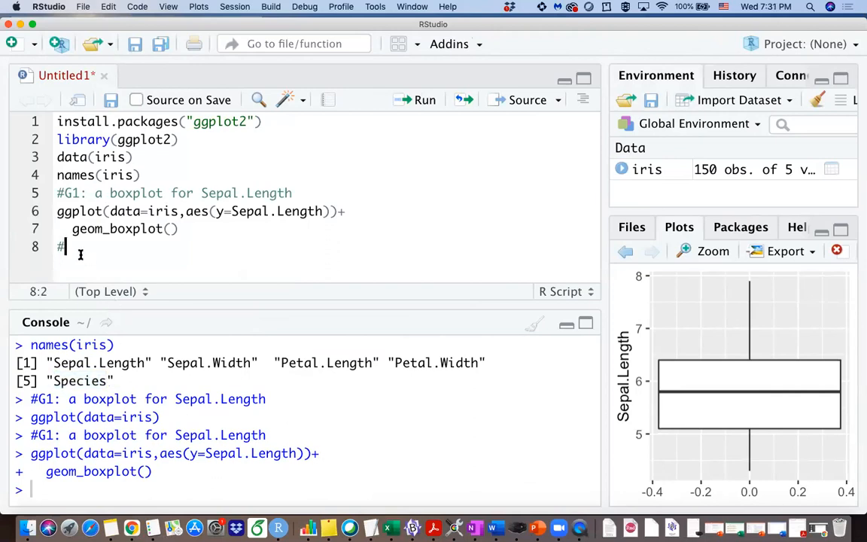
text(G2: boxplo)
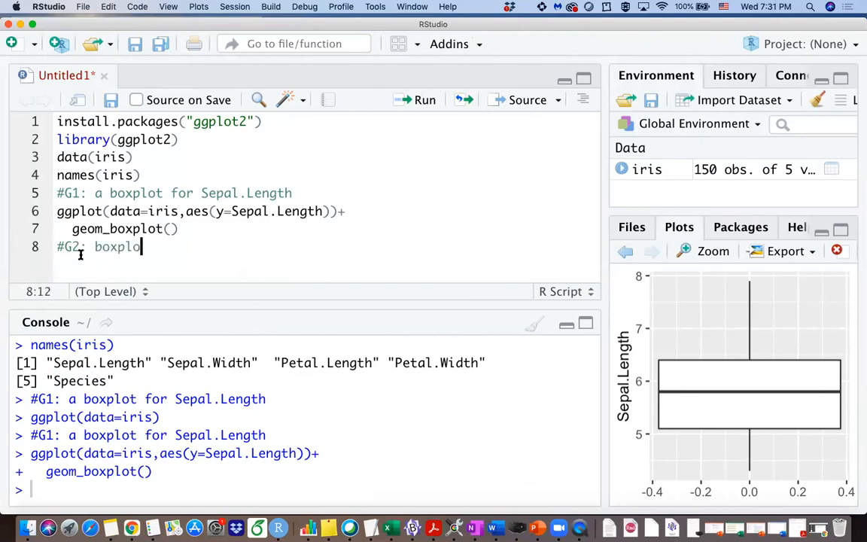
text(s of Spe)
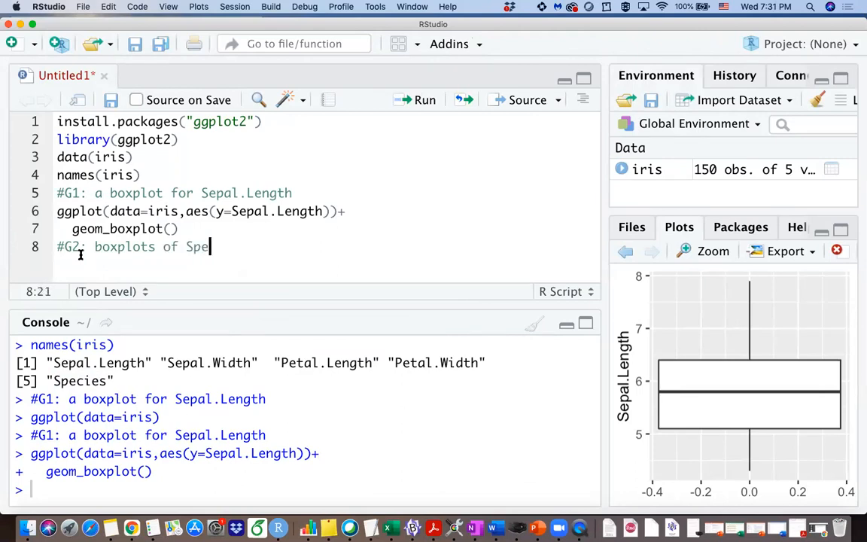
text(.)
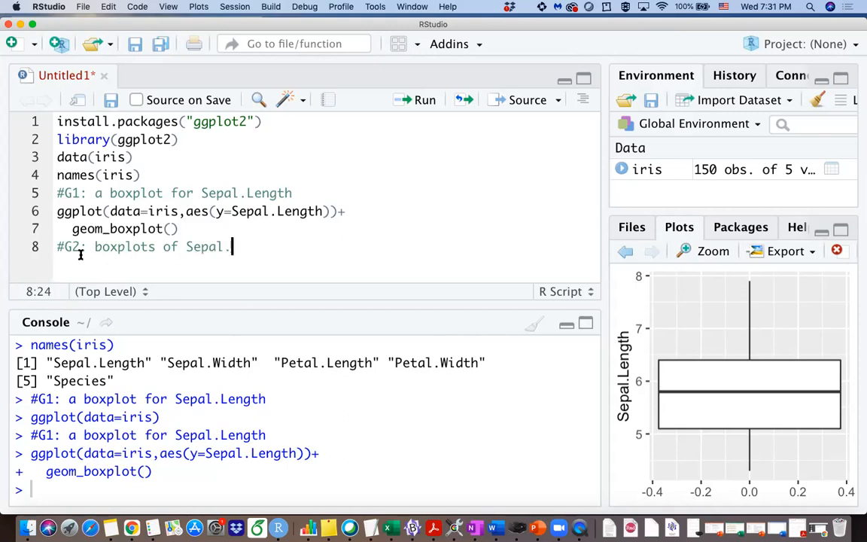
text(Length of different species)
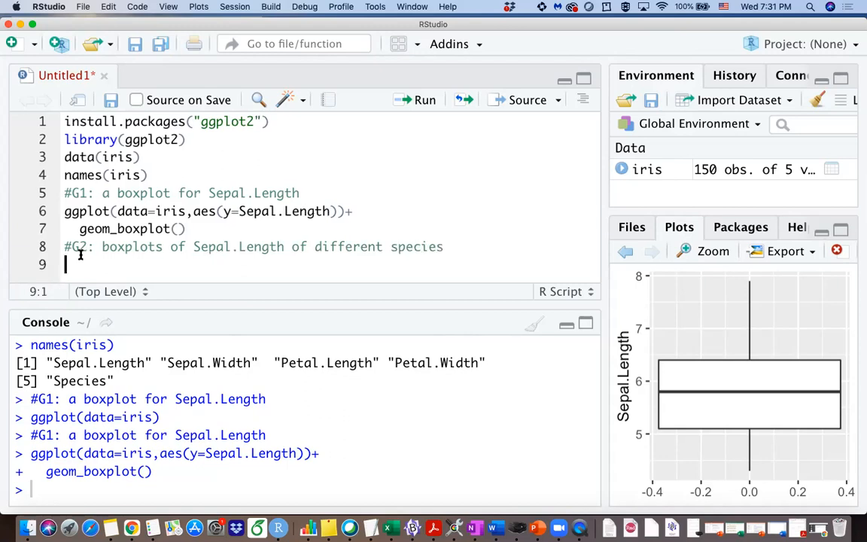
Add x=Species inside aes() of the copied ggplot boxplot code under the G2 comment.
click(181, 229)
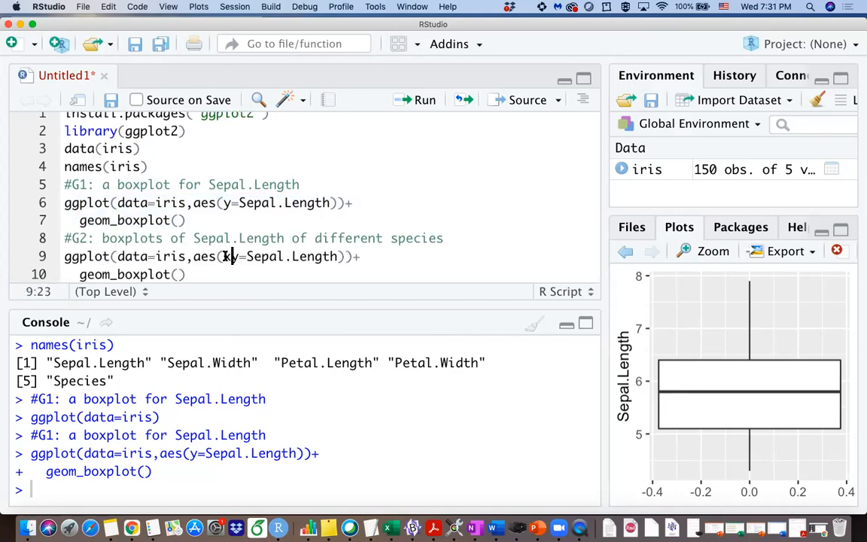
text(=,)
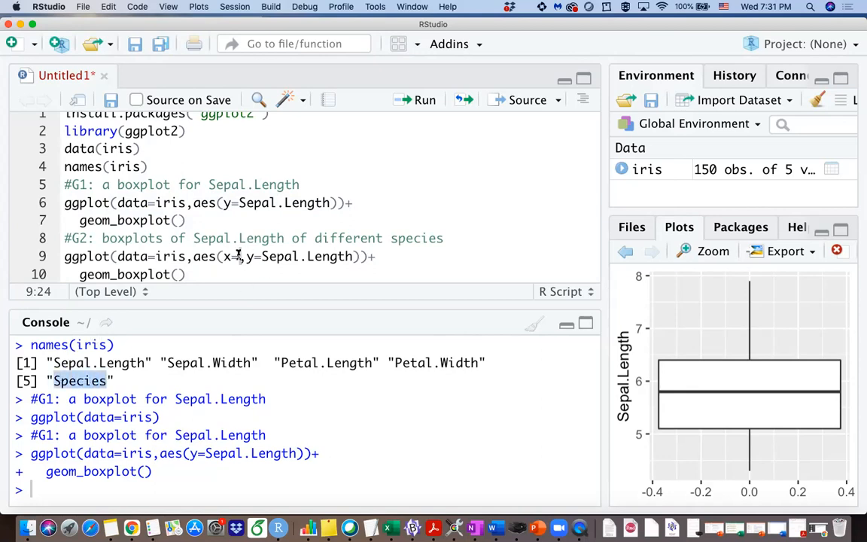
text(Species)
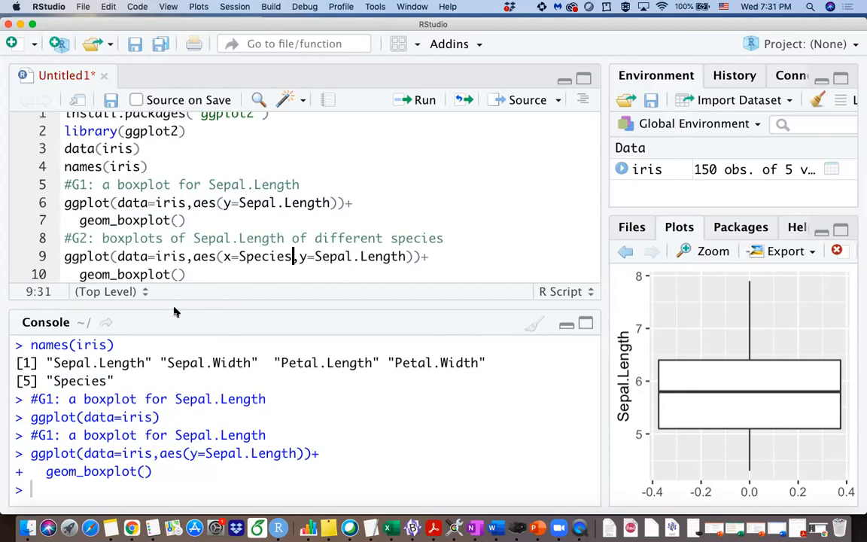
mouse_move(236, 248)
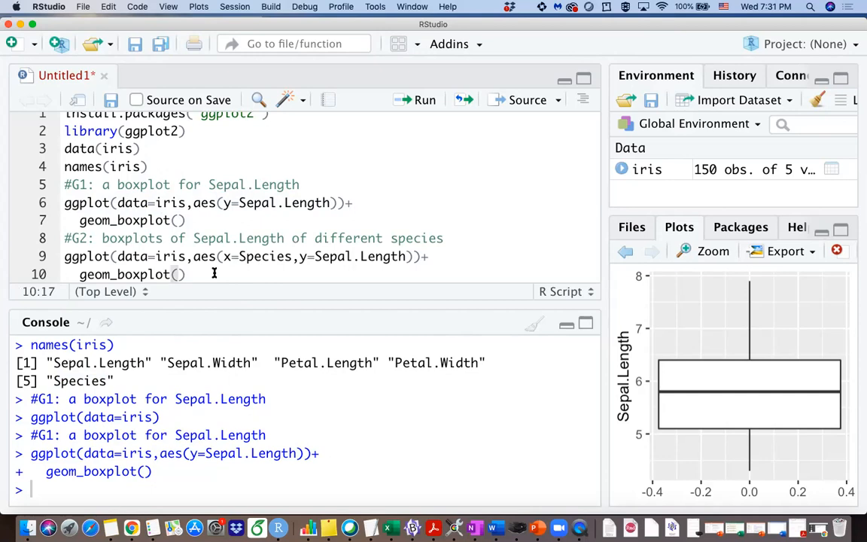
mouse_move(154, 258)
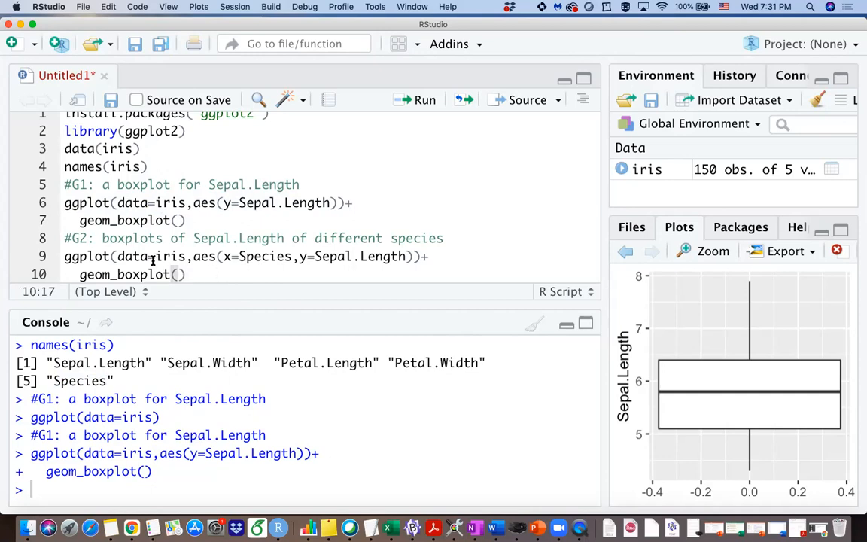
drag(63, 256, 186, 273)
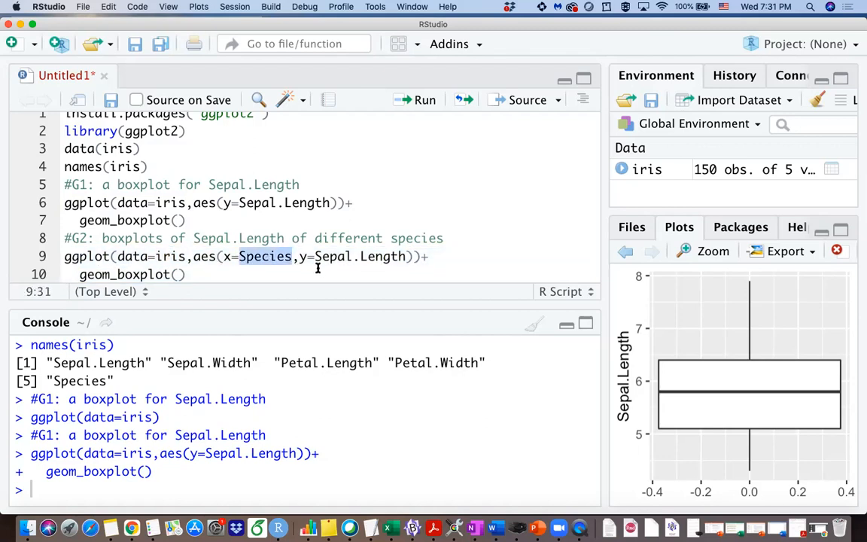
mouse_move(334, 262)
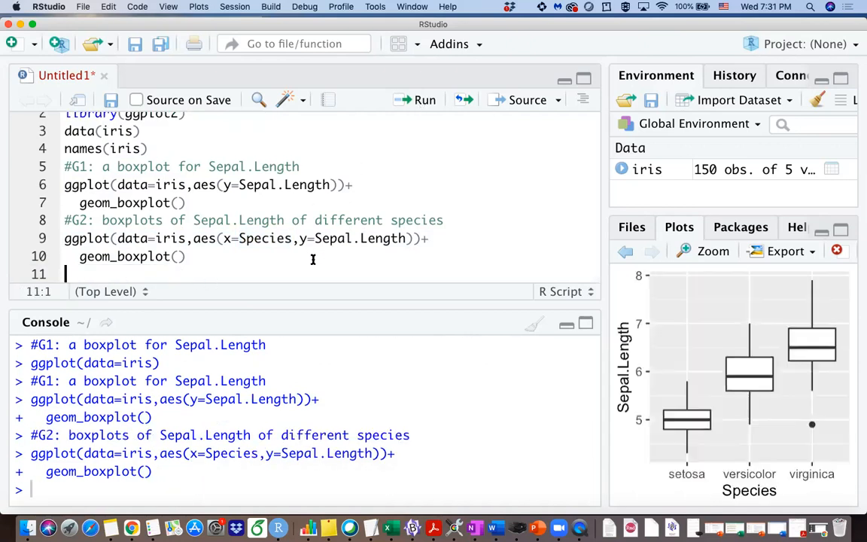
click(701, 249)
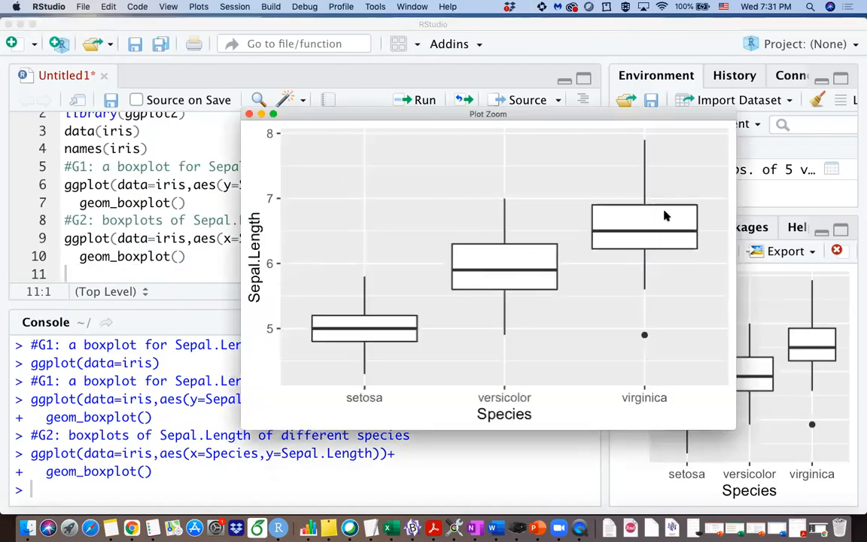
mouse_move(602, 405)
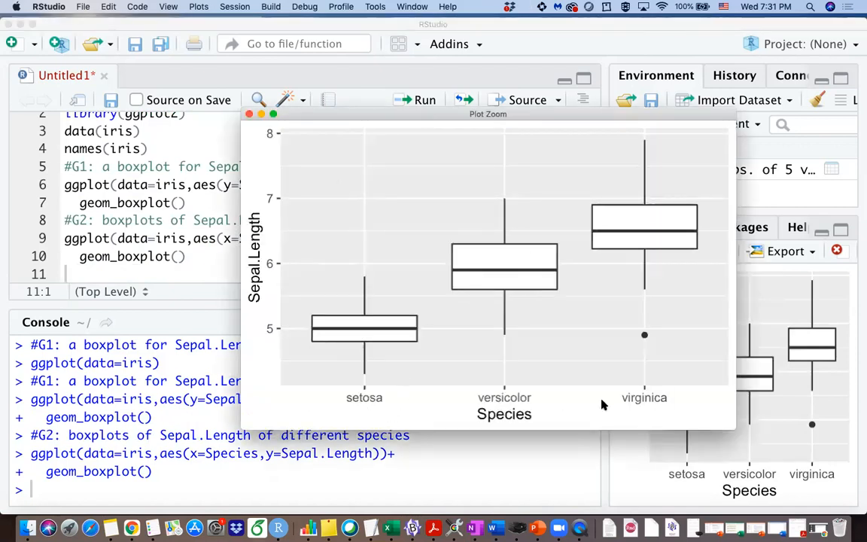
mouse_move(369, 343)
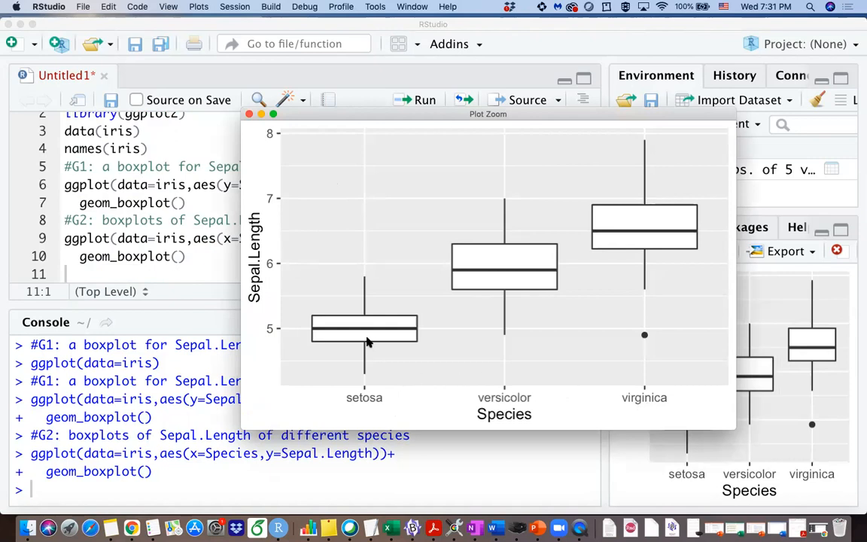
mouse_move(635, 244)
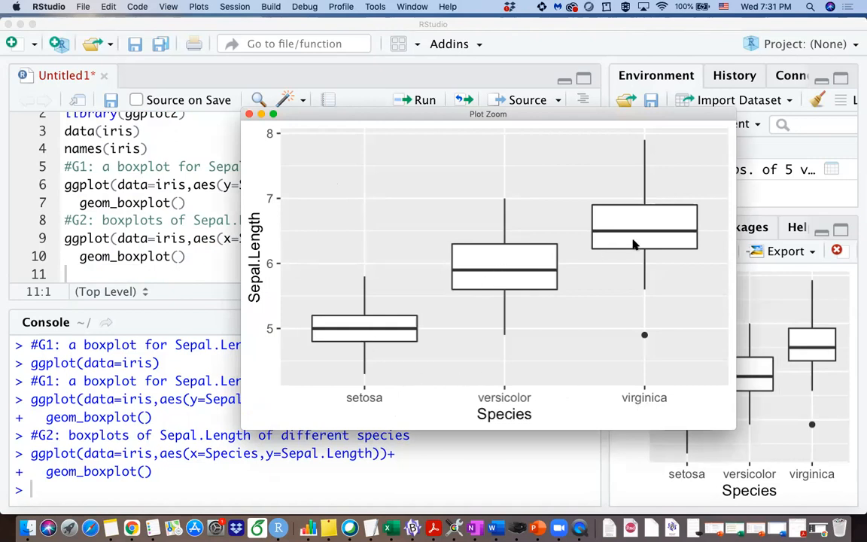
mouse_move(459, 289)
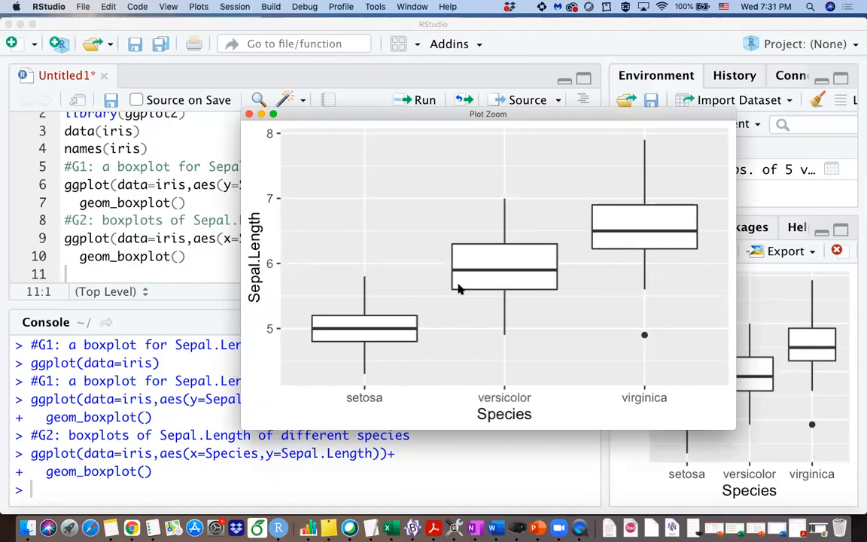
mouse_move(390, 355)
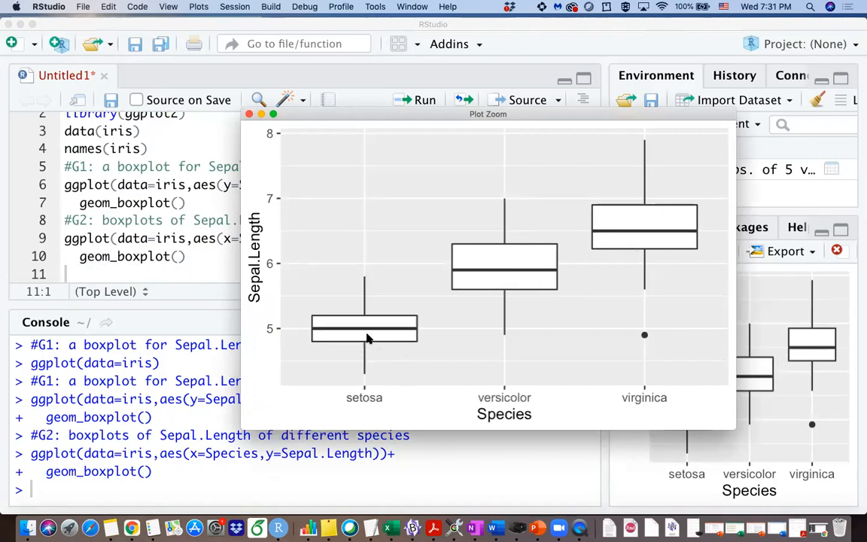
mouse_move(524, 307)
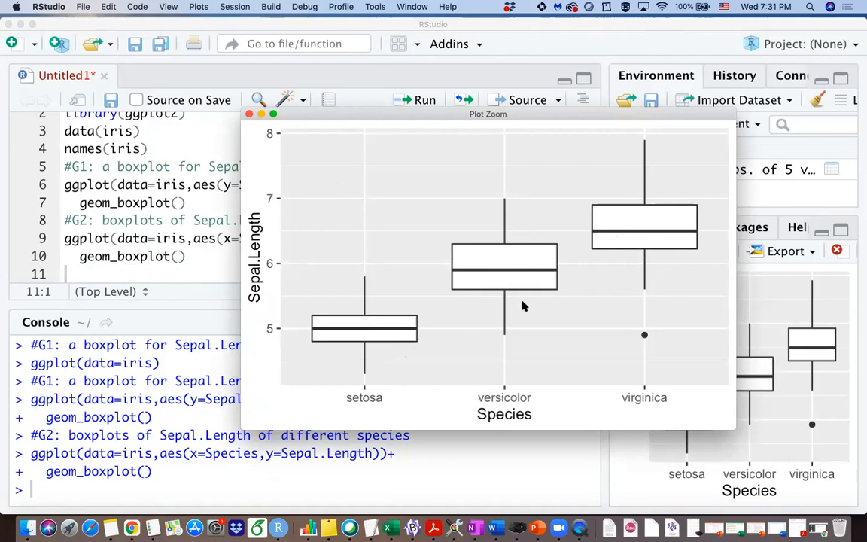
mouse_move(602, 373)
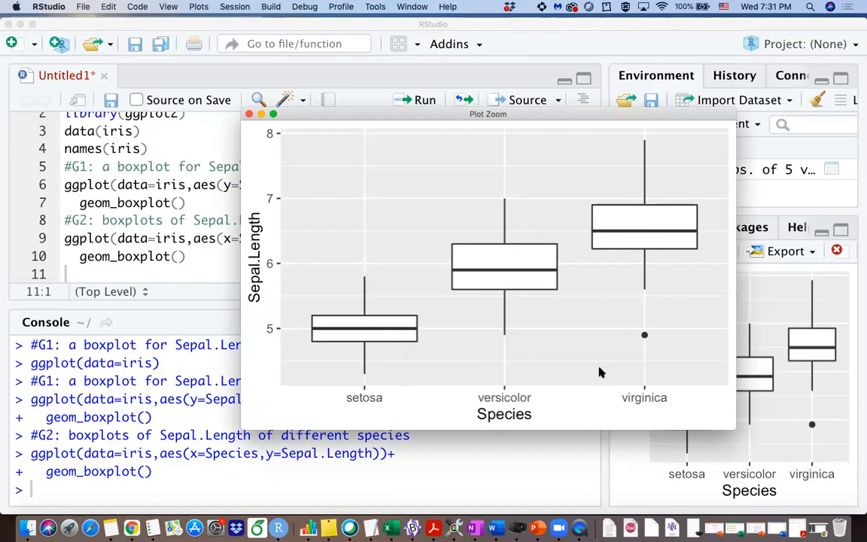
mouse_move(383, 284)
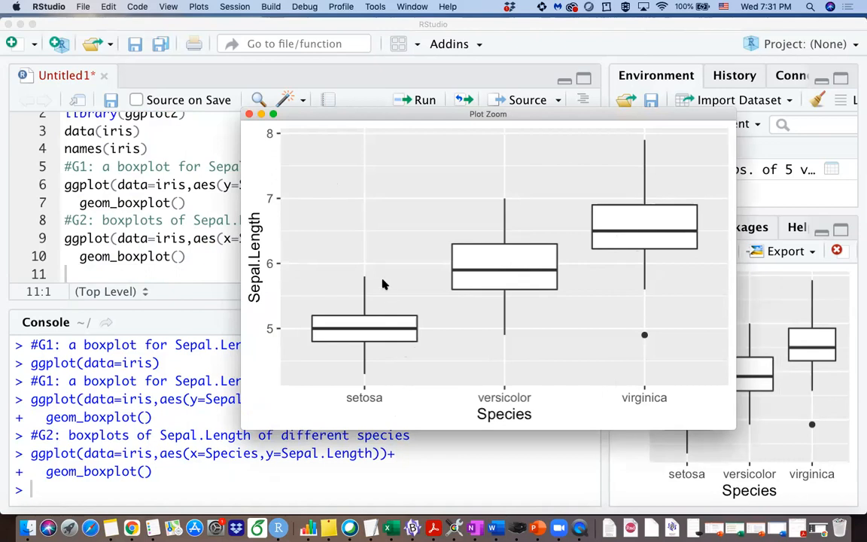
mouse_move(549, 325)
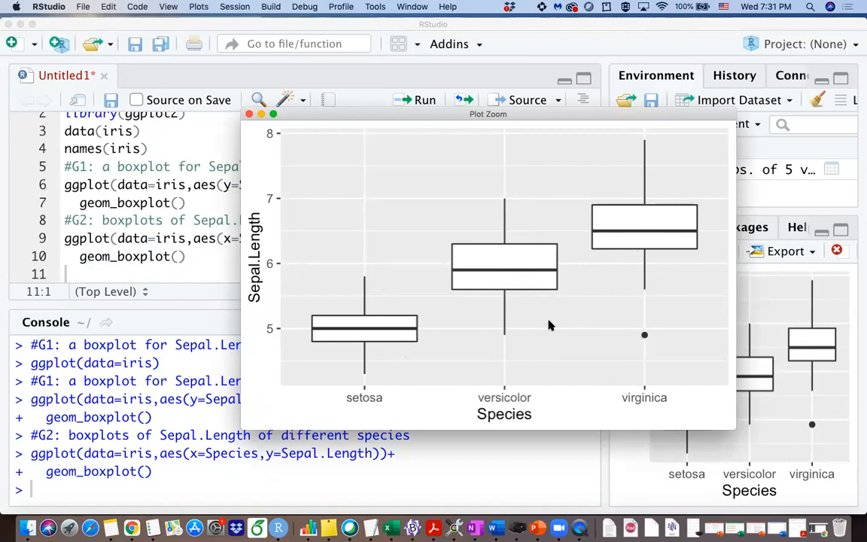
mouse_move(595, 337)
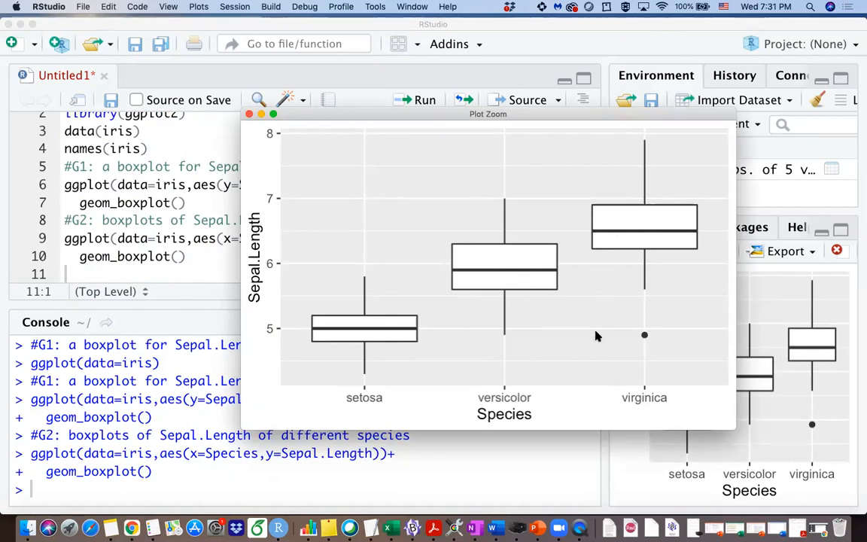
mouse_move(503, 346)
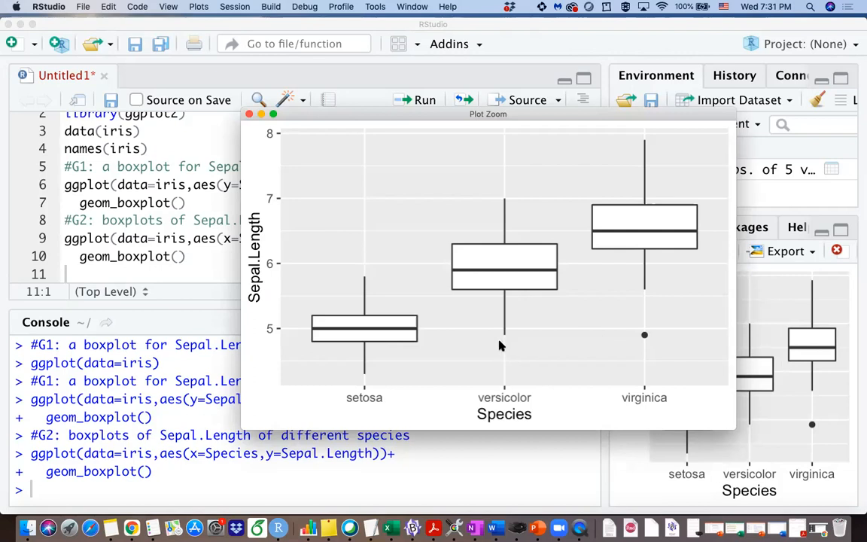
mouse_move(546, 310)
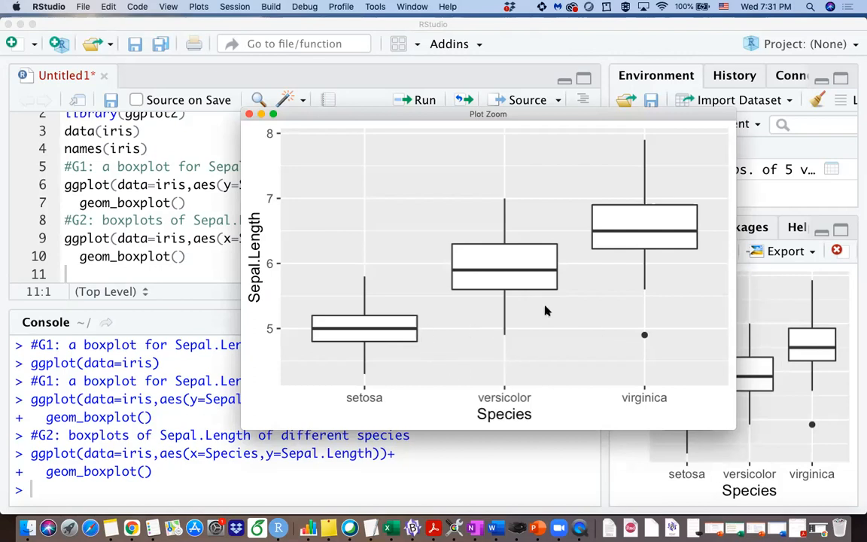
mouse_move(391, 359)
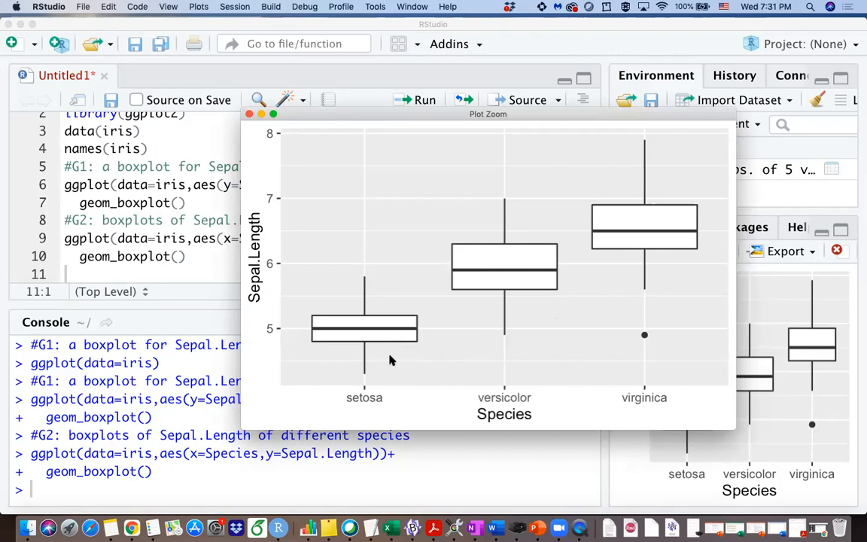
mouse_move(597, 247)
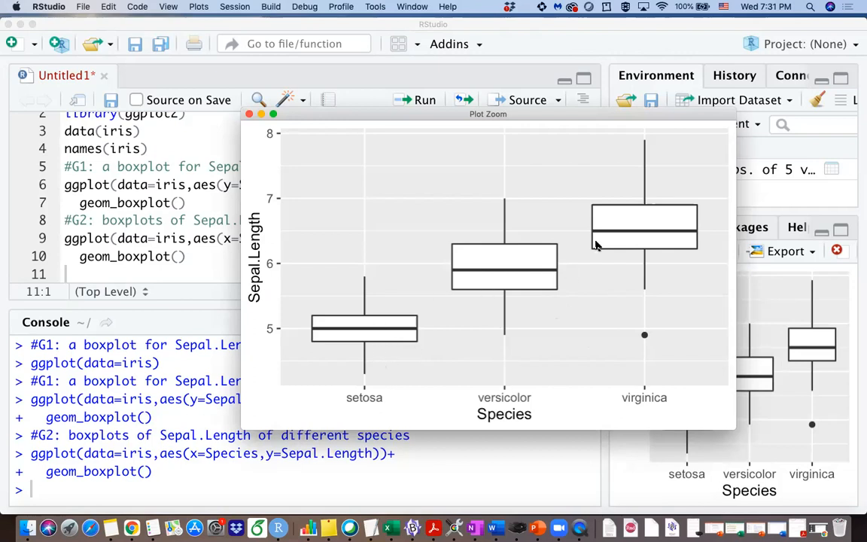
mouse_move(271, 300)
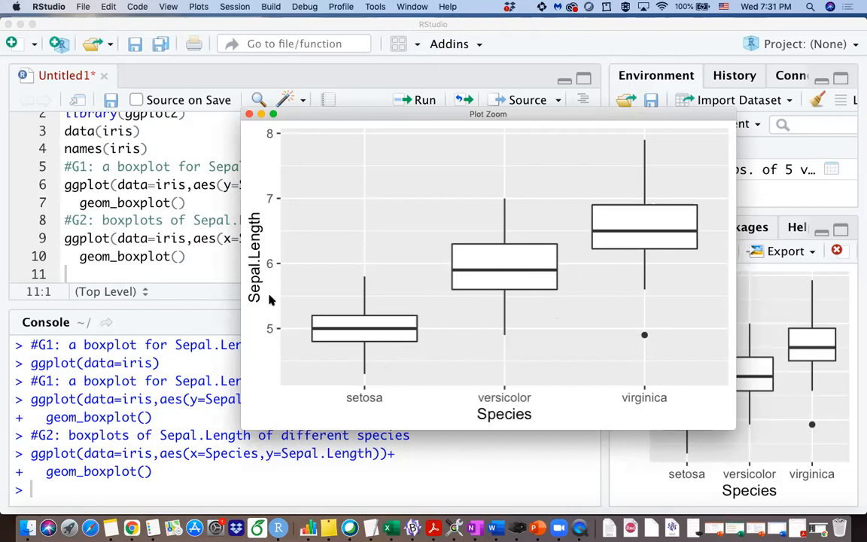
mouse_move(349, 292)
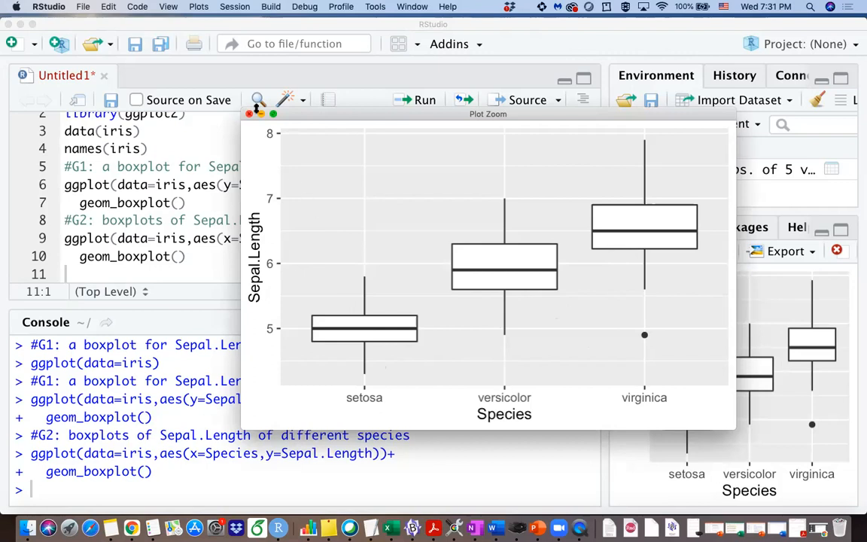
Close the zoomed plot and add a #G3 comment for a better-looking boxplot.
click(250, 114)
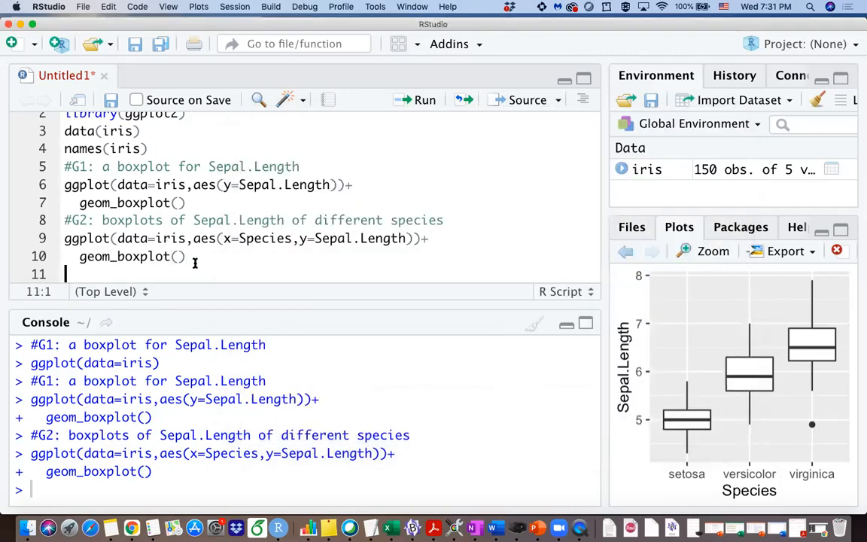
text(#)
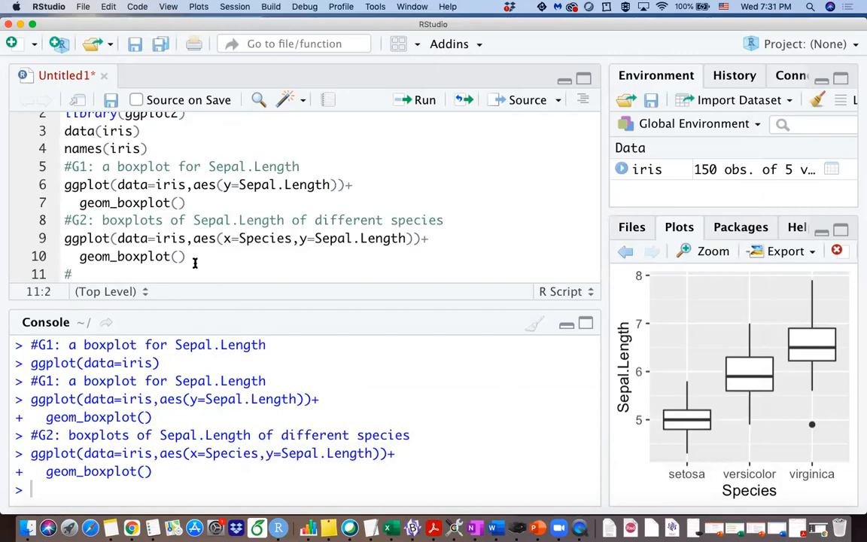
text(G3: how to make it l)
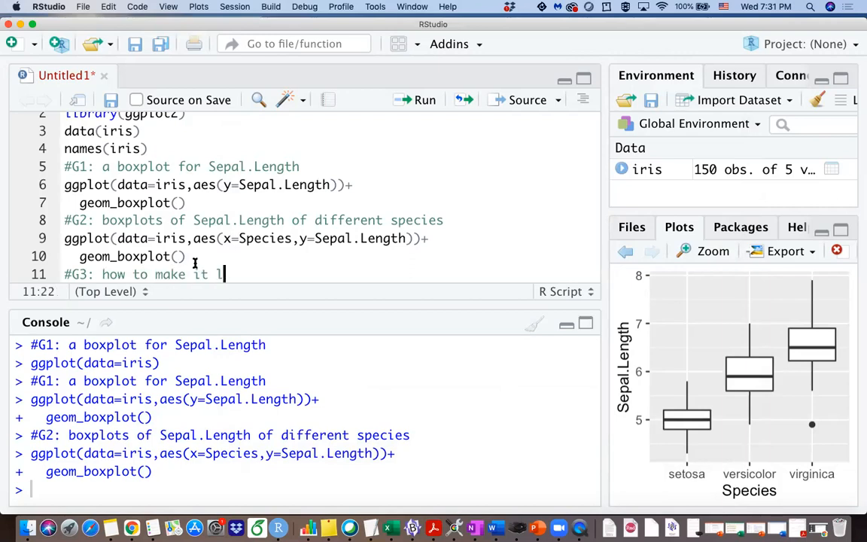
text(ook better)
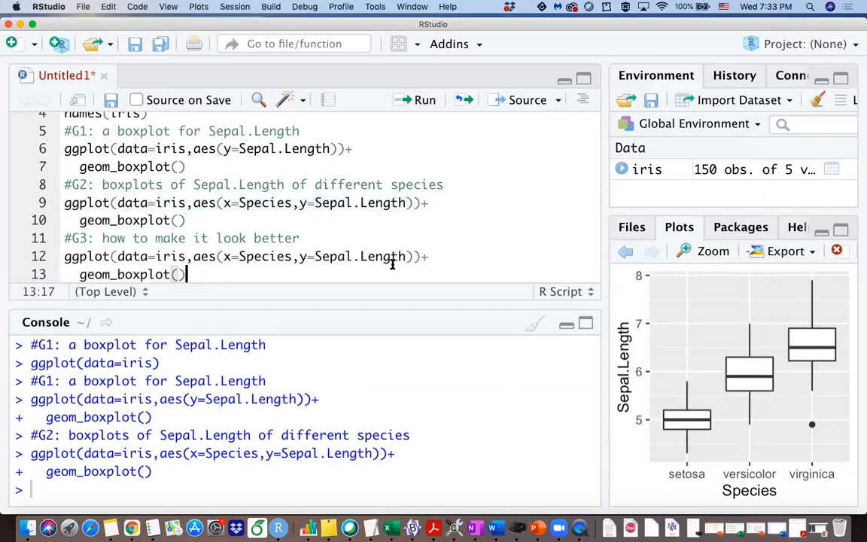
scroll(down, 3)
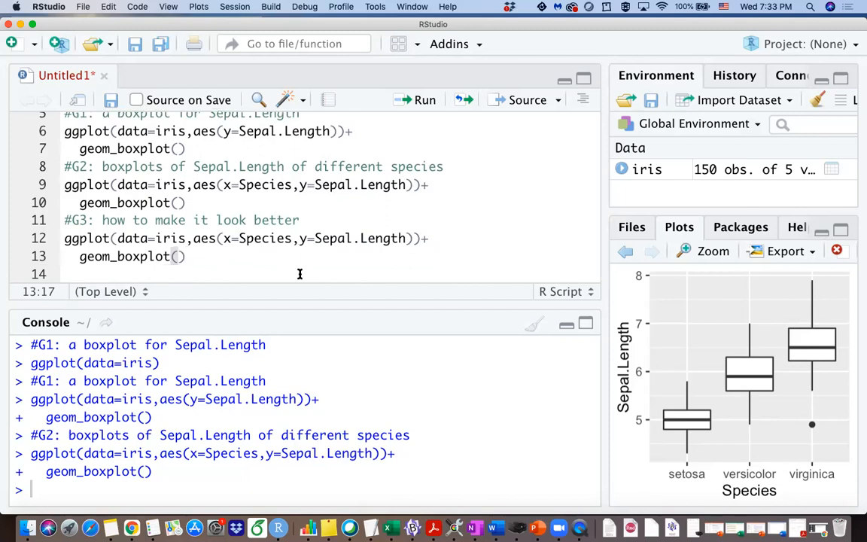
Append xlab("Species of Iris") and ylab("Sepal Length of Iris") to the copied boxplot code.
text(xlab()
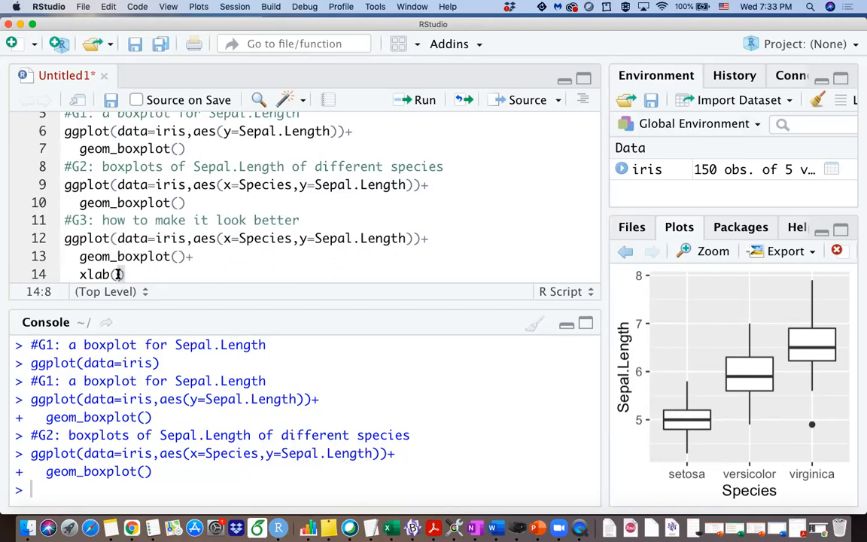
text(I)
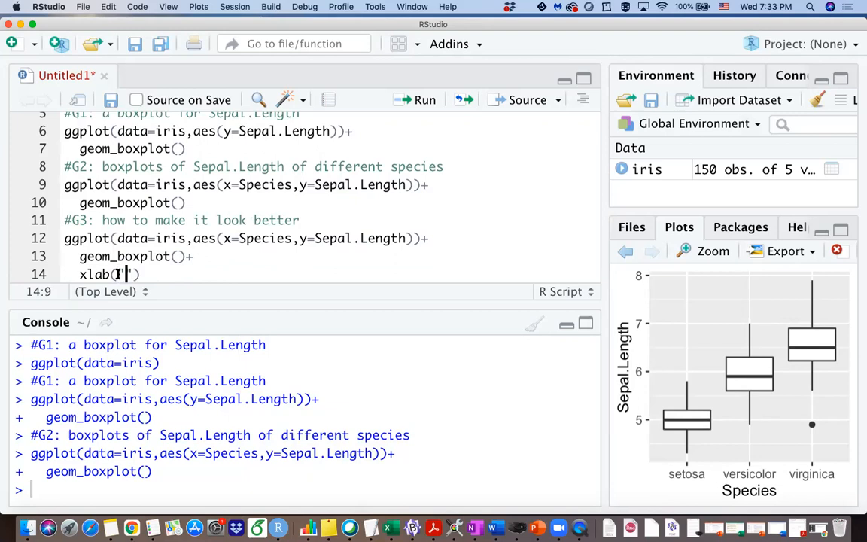
text(Species)
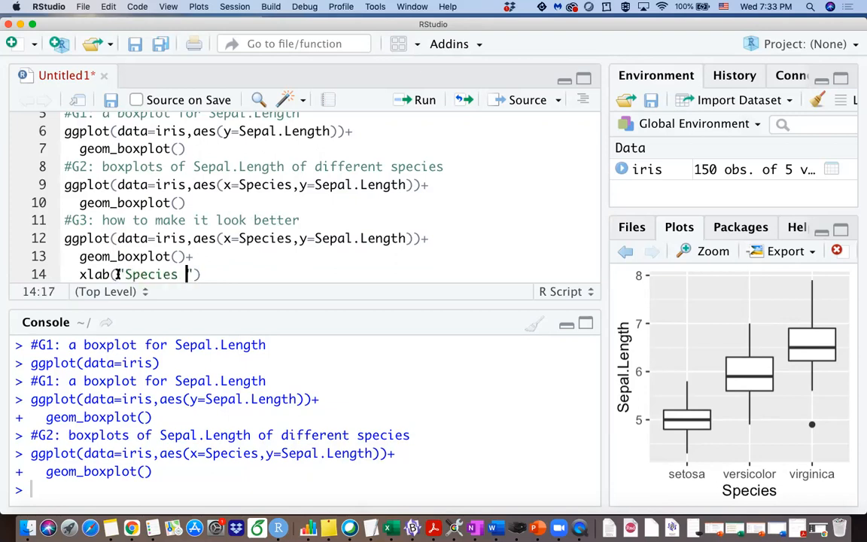
text(of)
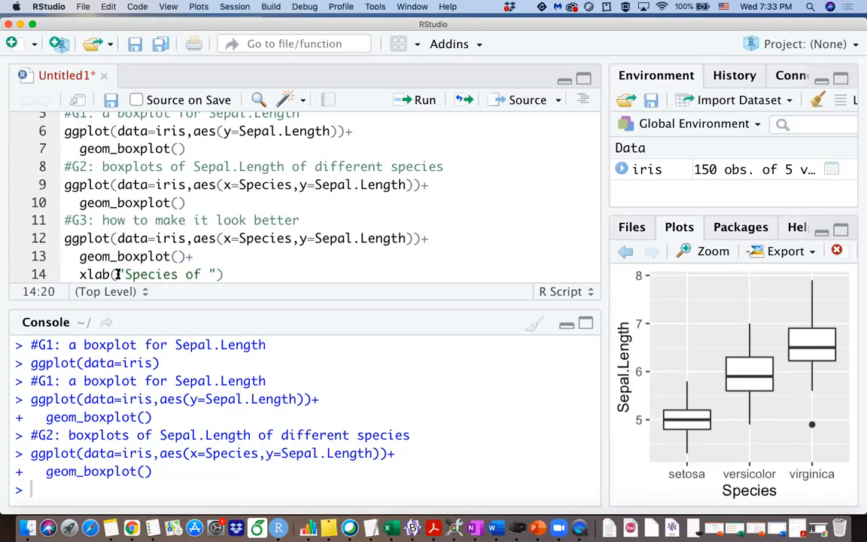
text(Iris)
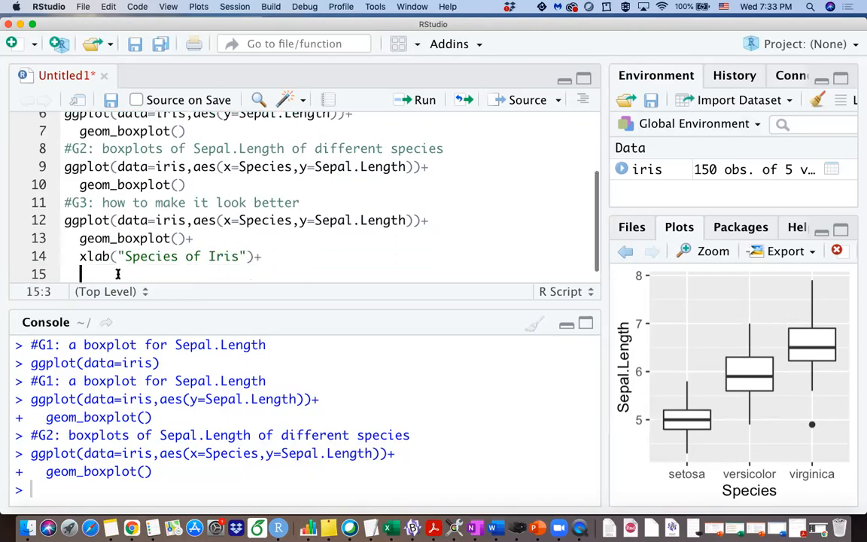
text(ylab(")
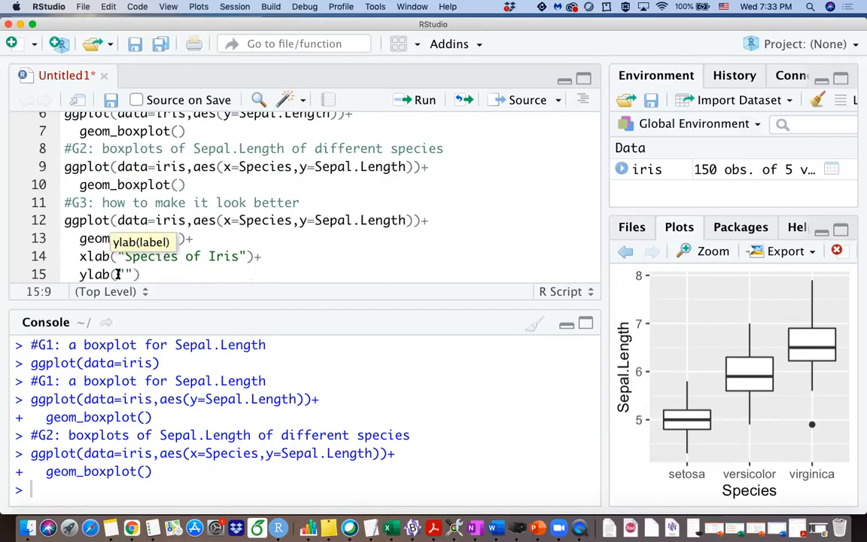
text(Sepal)
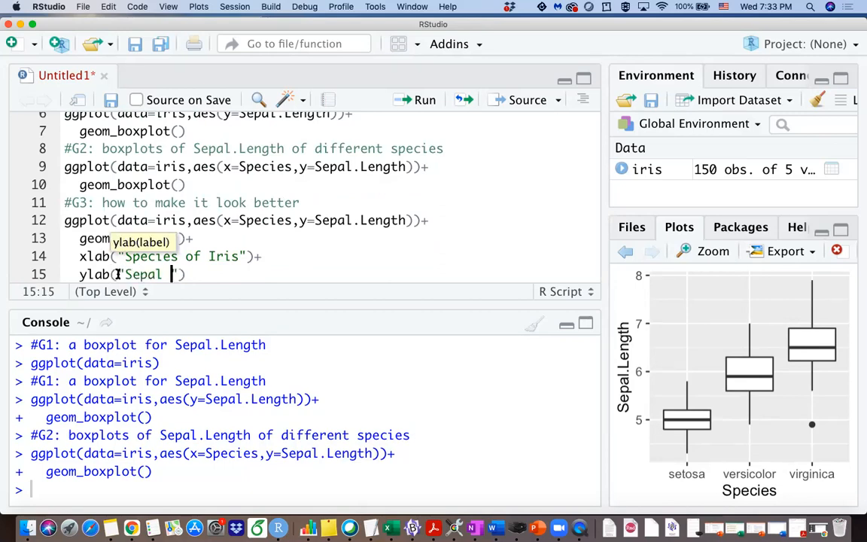
text(Length of Iris)
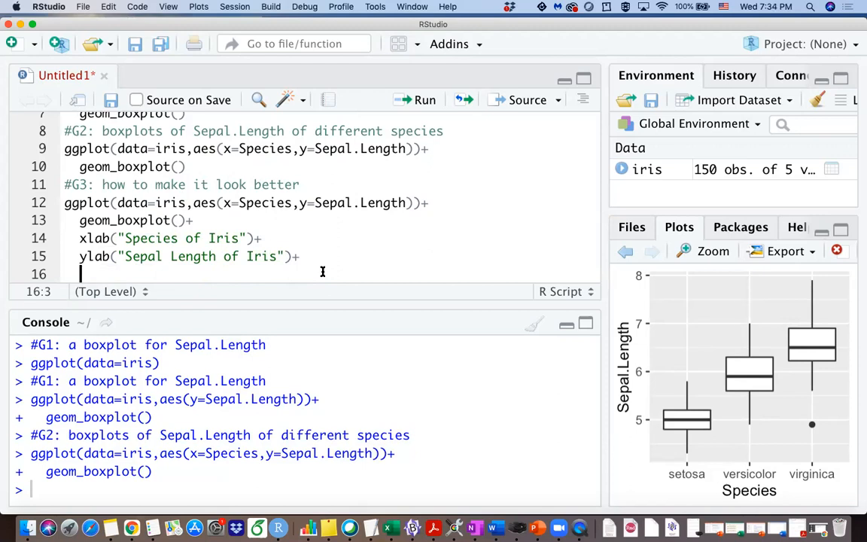
End the G3 block with theme_bw() and run it to redraw the boxplots with a white background.
text(them)
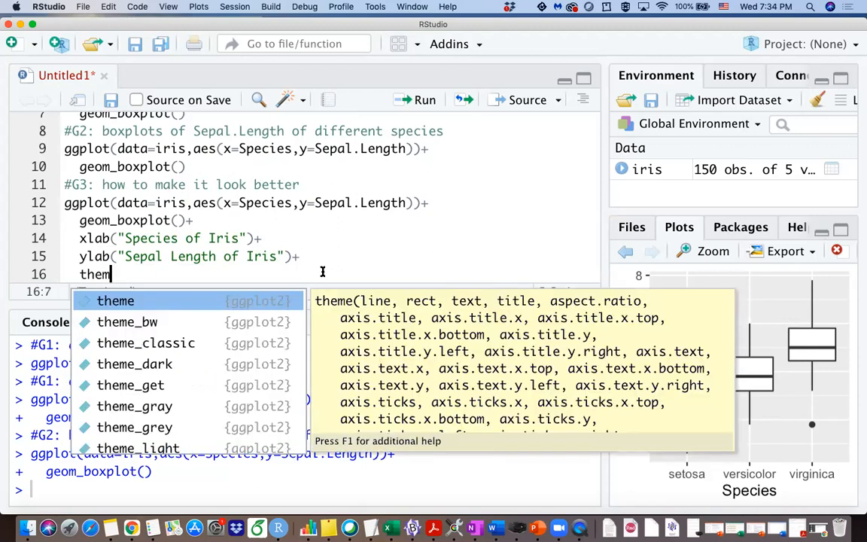
mouse_move(126, 322)
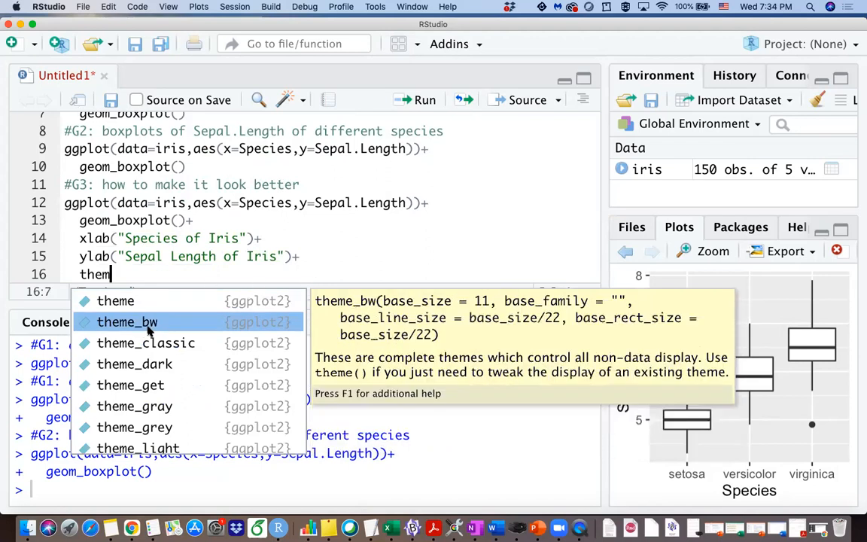
mouse_move(158, 322)
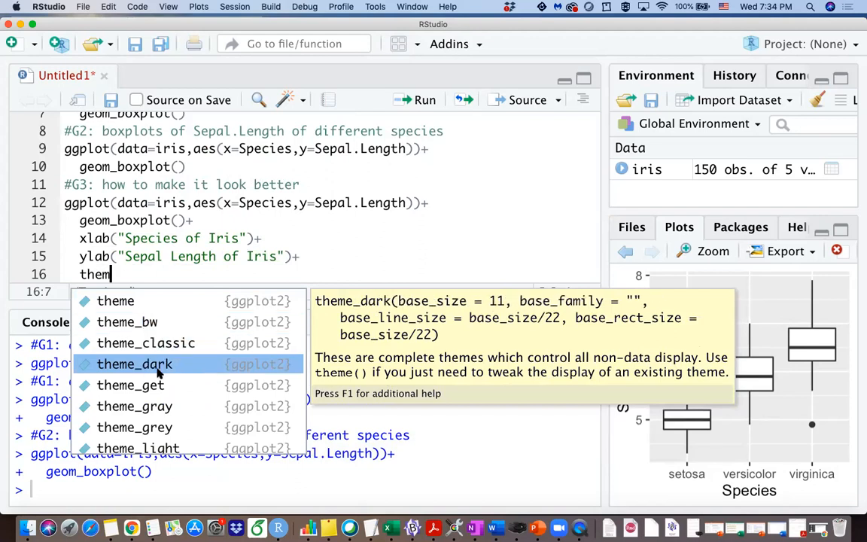
scroll(down, 3)
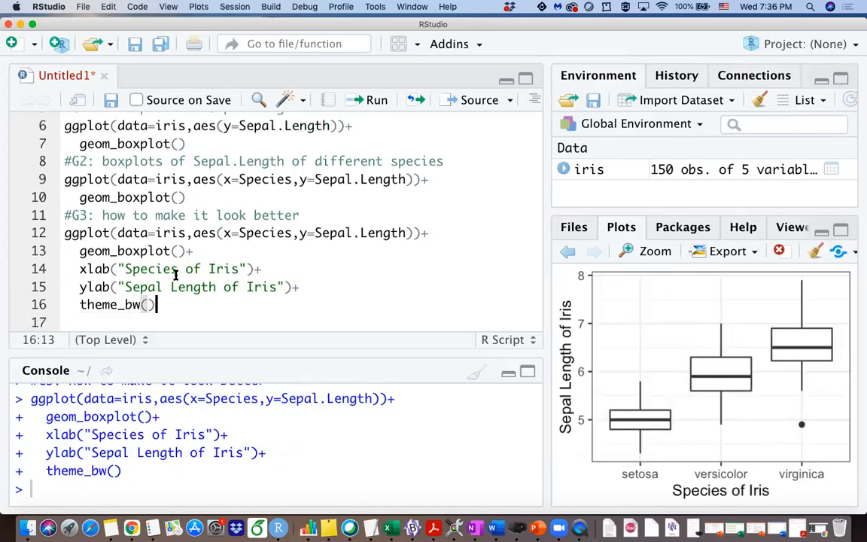
Zoom the themed, relabelled boxplot into an enlarged Plot Zoom window.
click(376, 100)
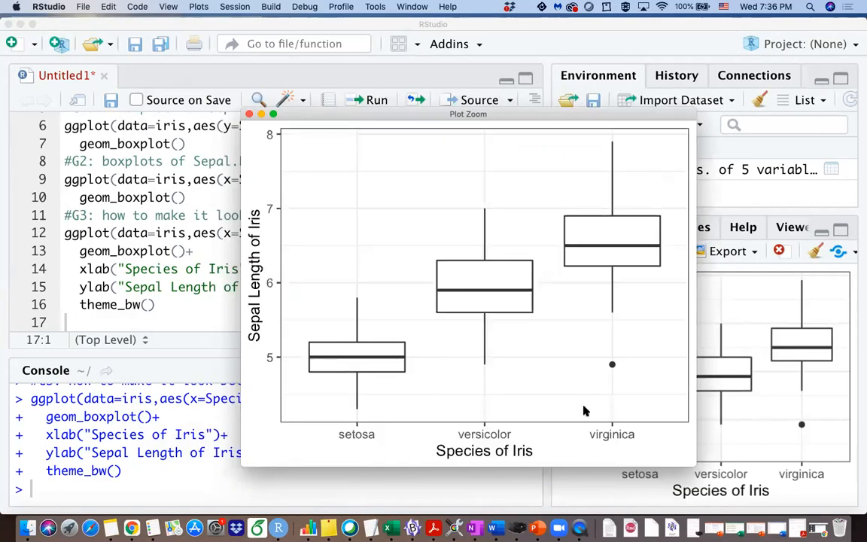
mouse_move(376, 385)
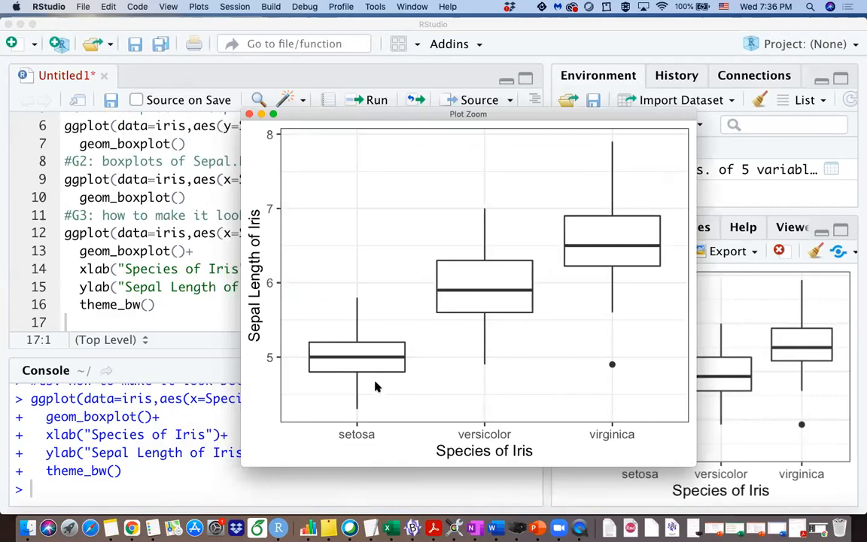
mouse_move(358, 382)
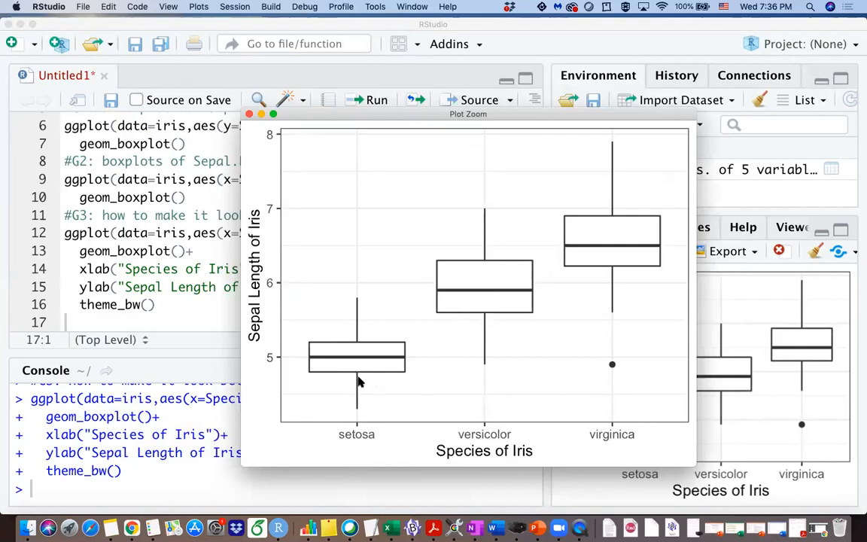
mouse_move(608, 248)
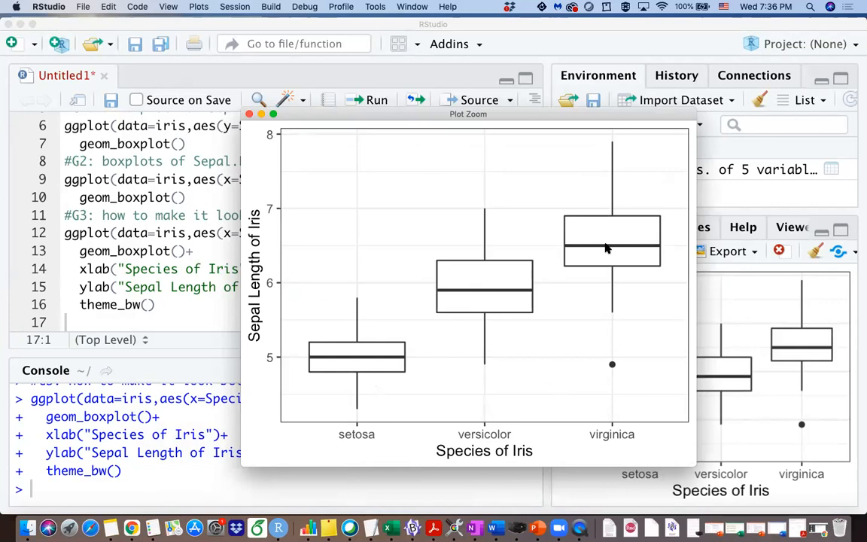
mouse_move(458, 301)
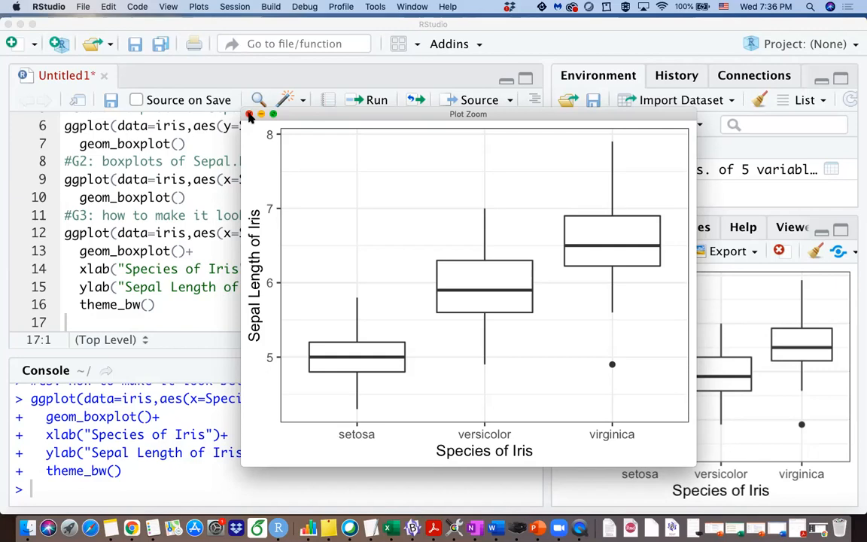
Close the zoomed plot and write the comment '#G4: layer the dotplots to the boxplots'.
click(250, 114)
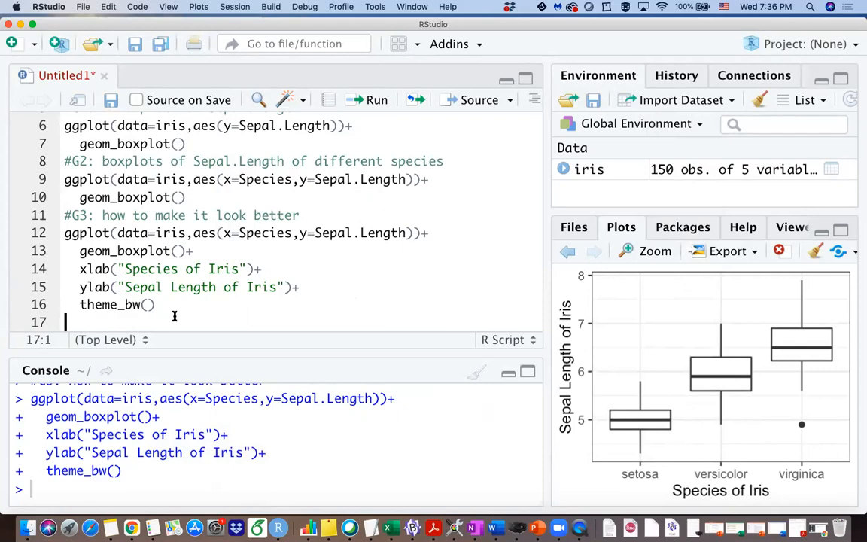
text(#G4)
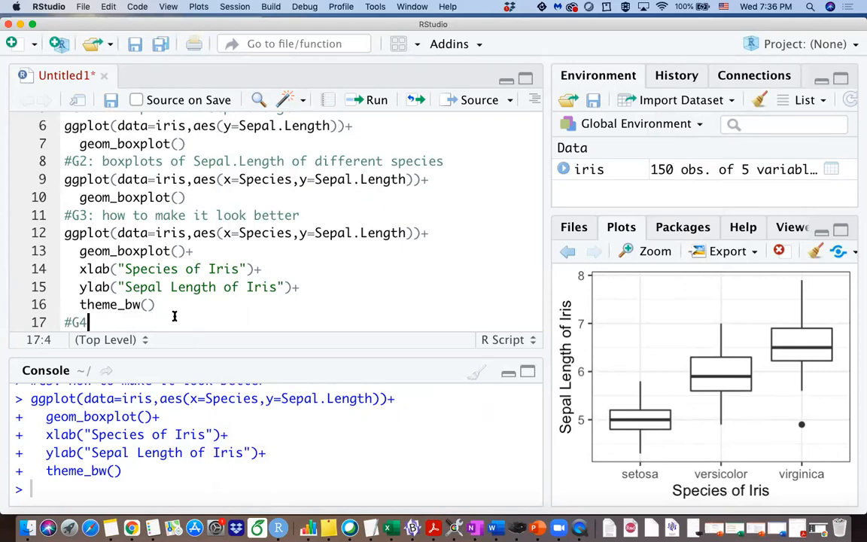
text(: layer t)
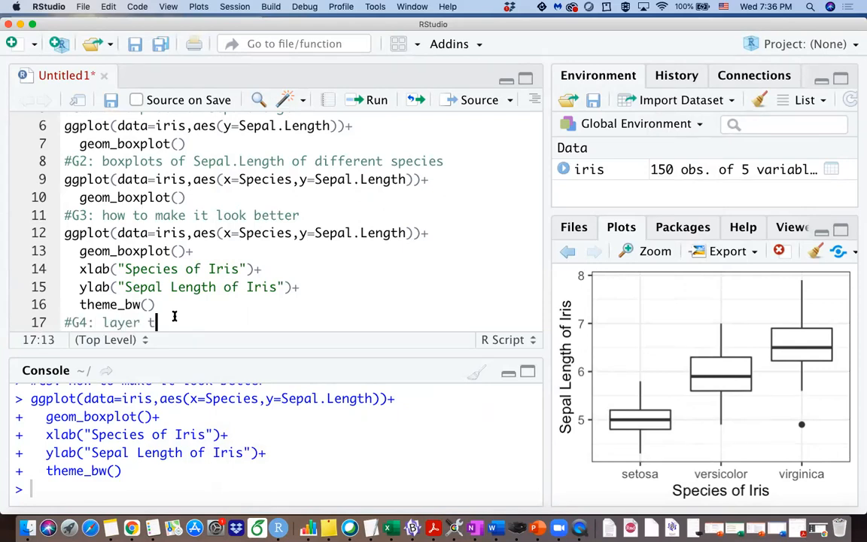
text(dotplots t)
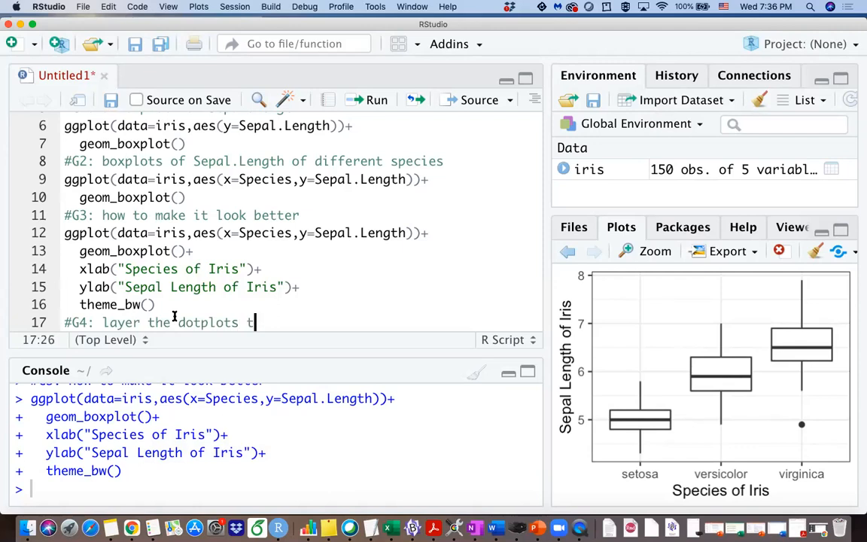
text(o the boxplot)
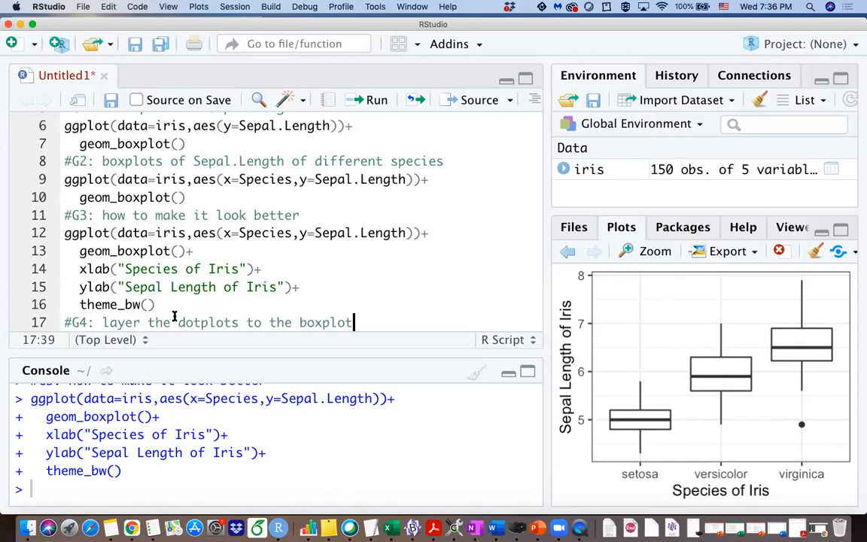
key(enter)
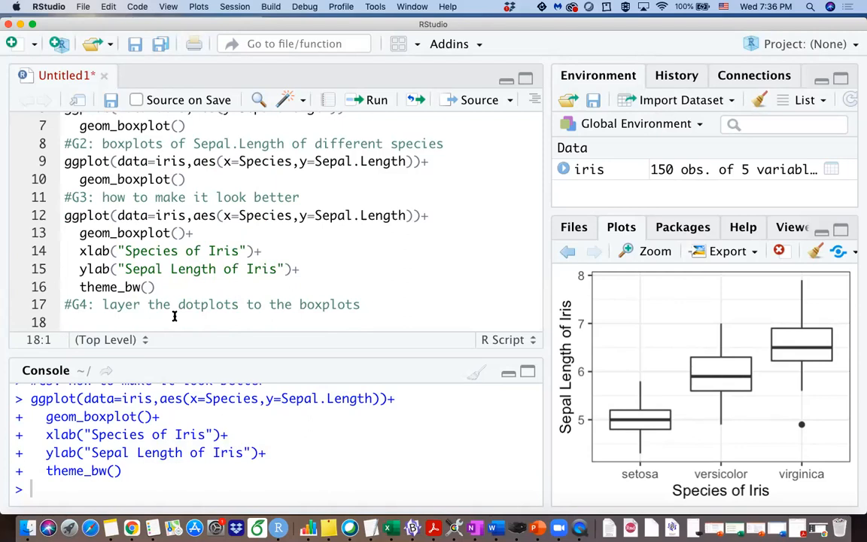
mouse_move(170, 283)
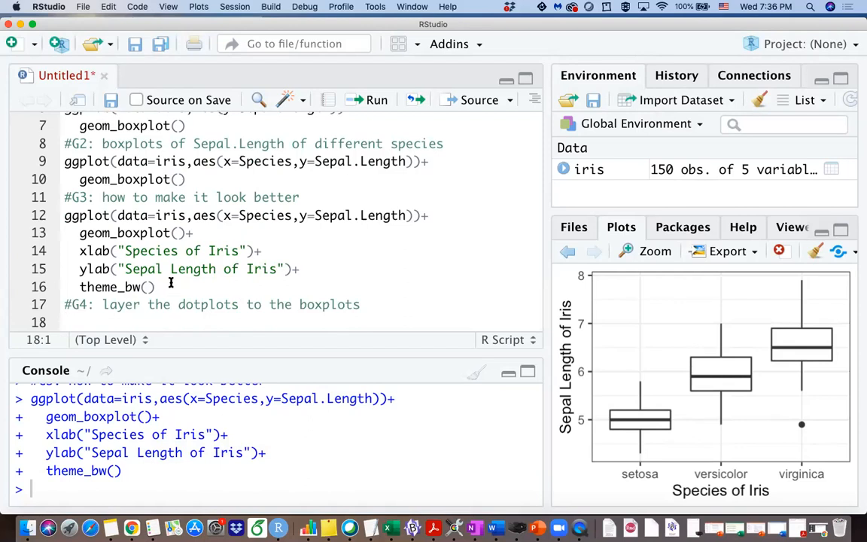
Copy the G3 boxplot code under #G4 and assign it to g1 with ->g1.
drag(80, 231, 153, 286)
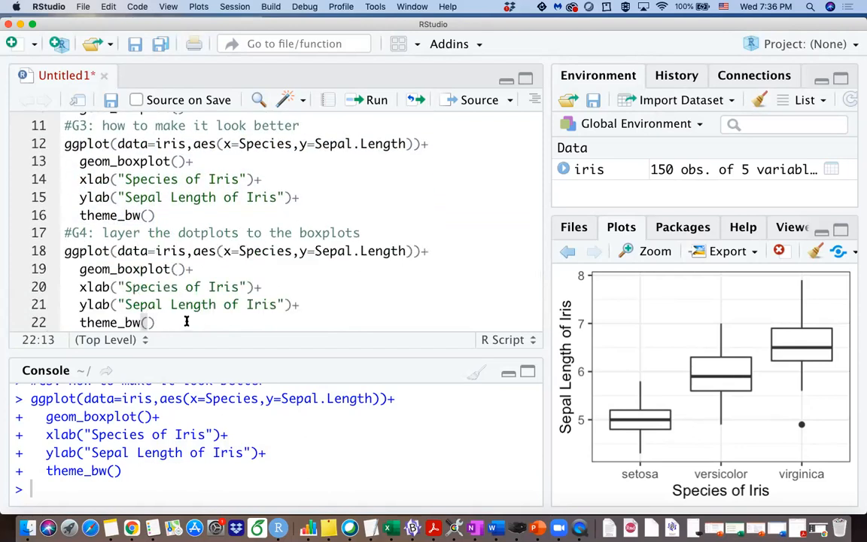
text(->)
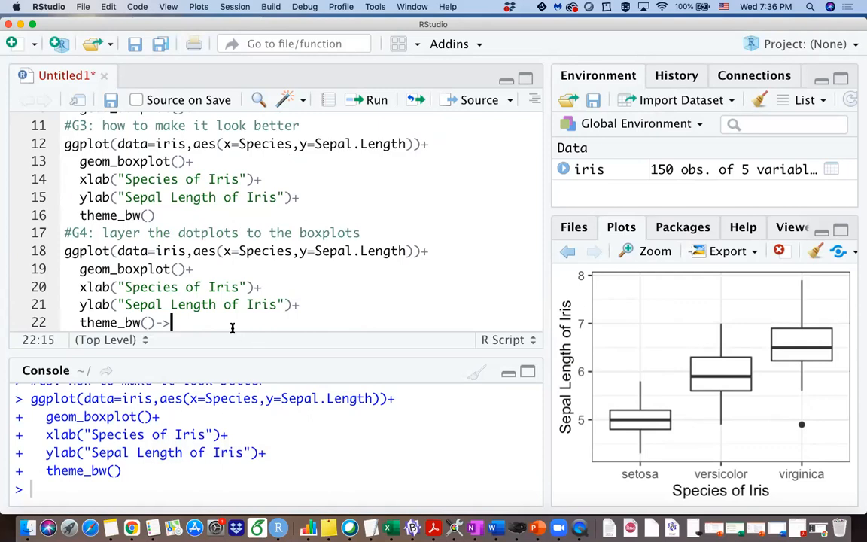
text(g)
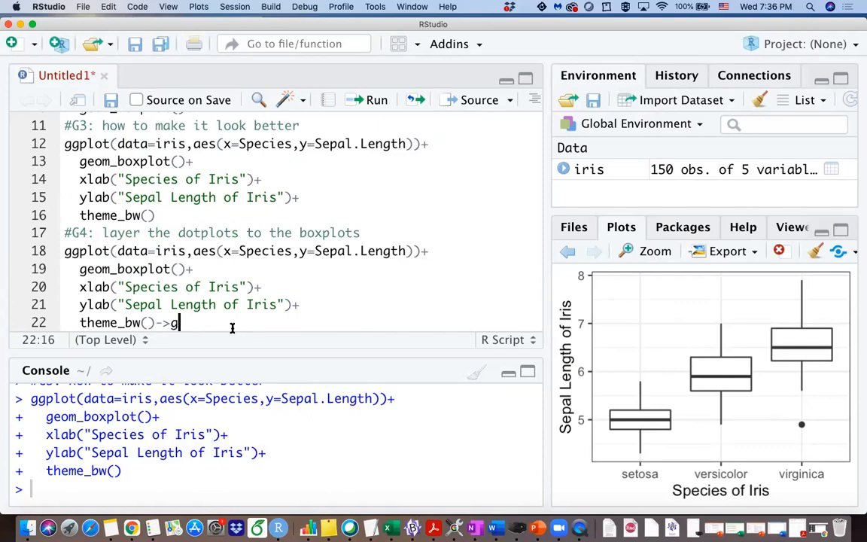
text(1)
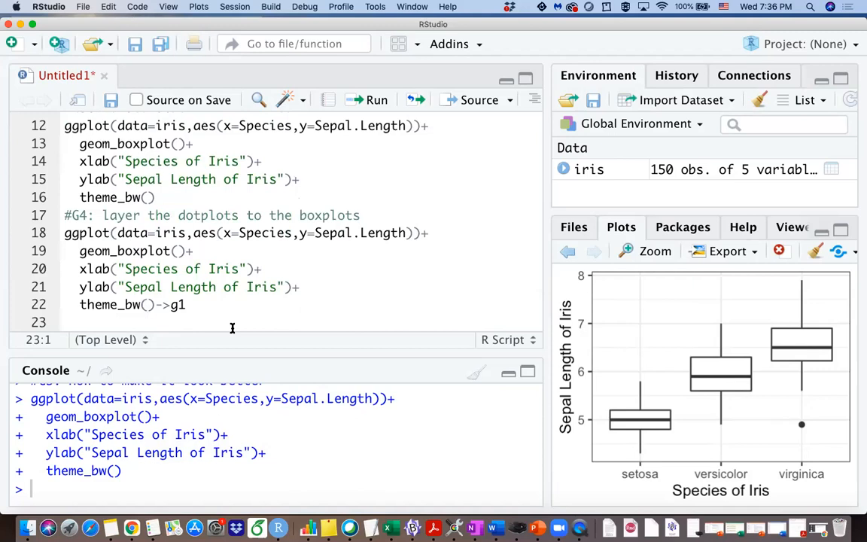
Add g1+geom_point(colour="grey") and run the block to overlay grey points.
text(g1+)
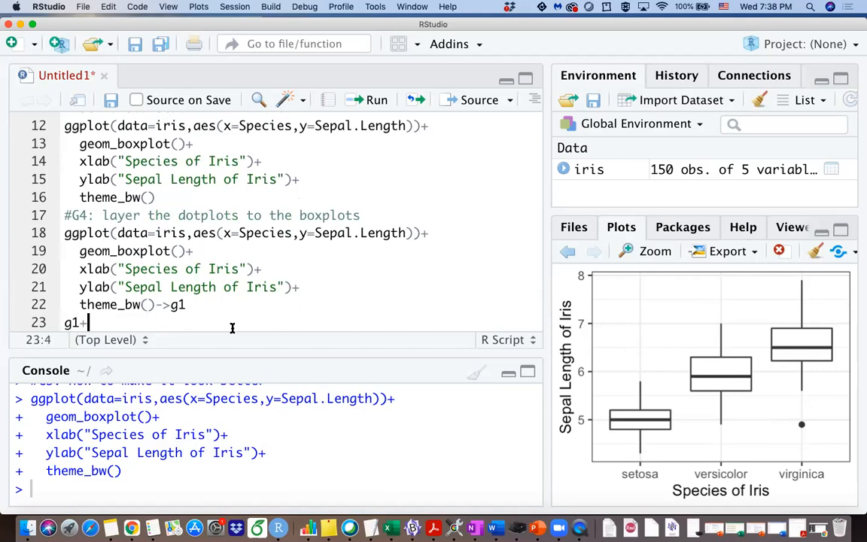
text(gem)
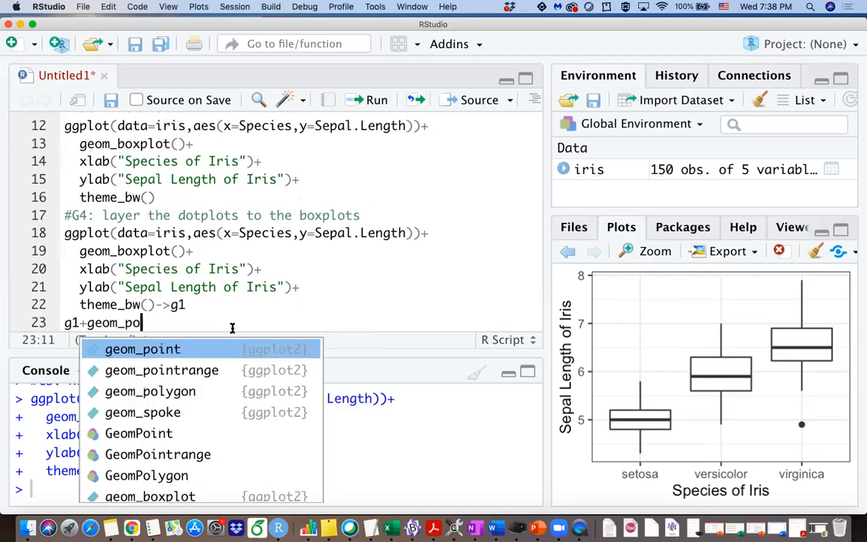
click(141, 349)
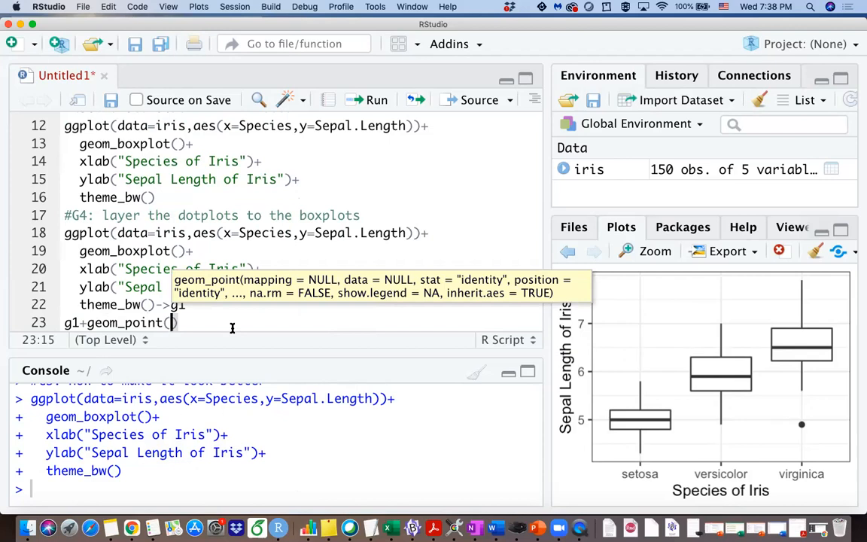
text(color)
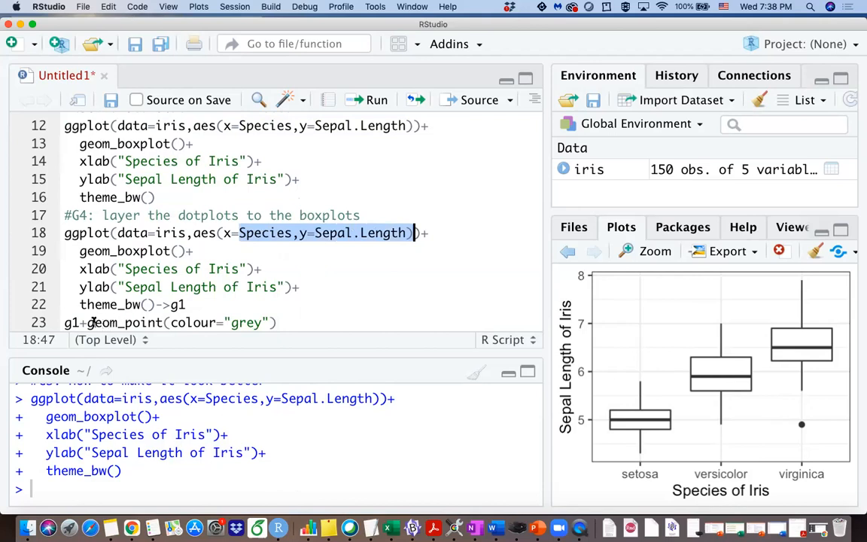
double_click(123, 322)
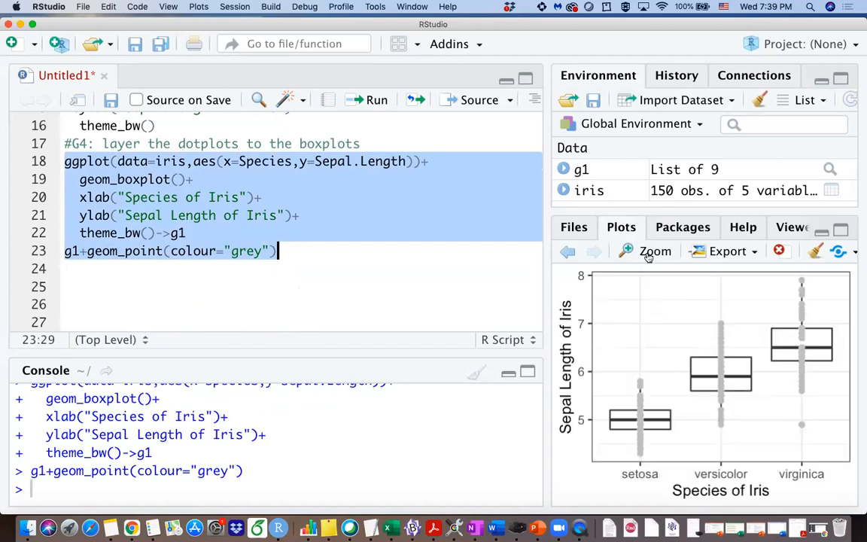
Show the grey-point-overlaid boxplots enlarged in the Plot Zoom window.
click(646, 250)
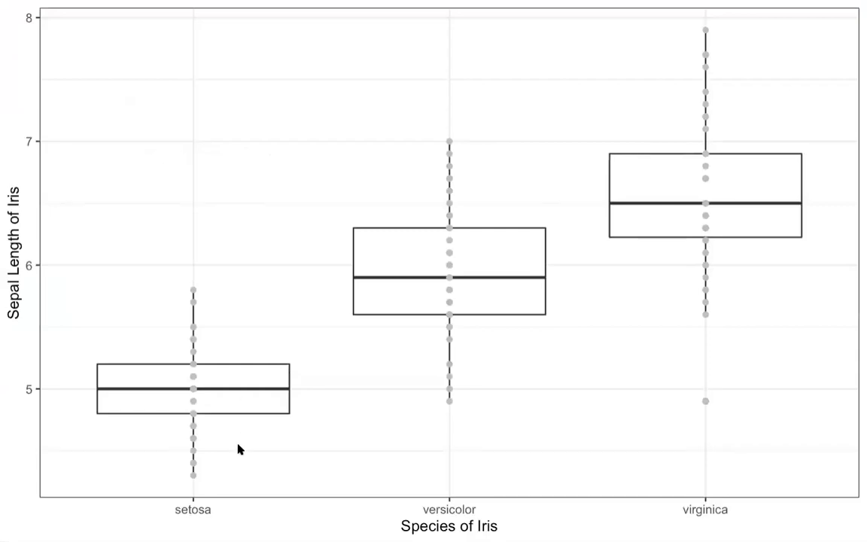
mouse_move(497, 238)
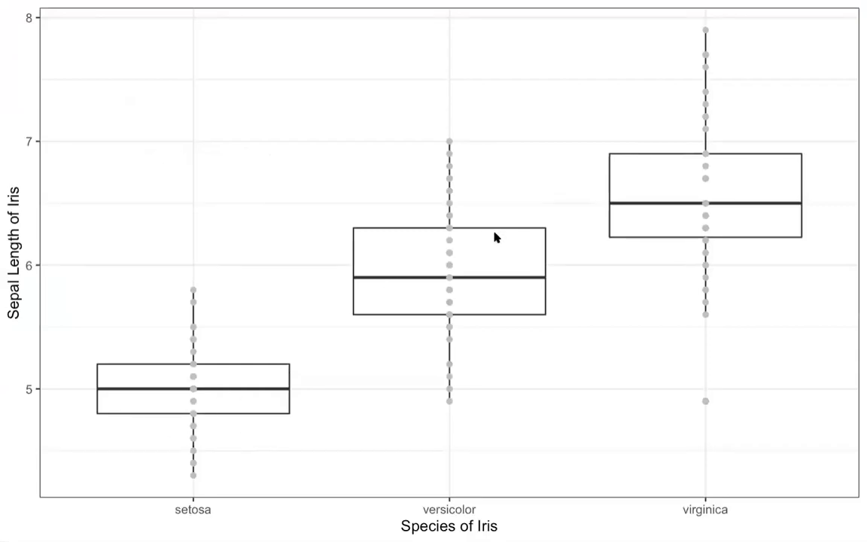
mouse_move(539, 491)
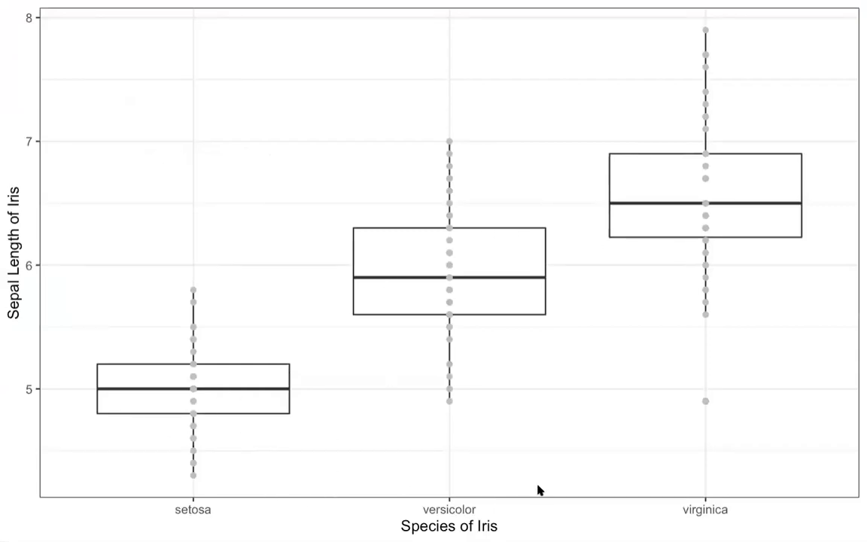
mouse_move(211, 388)
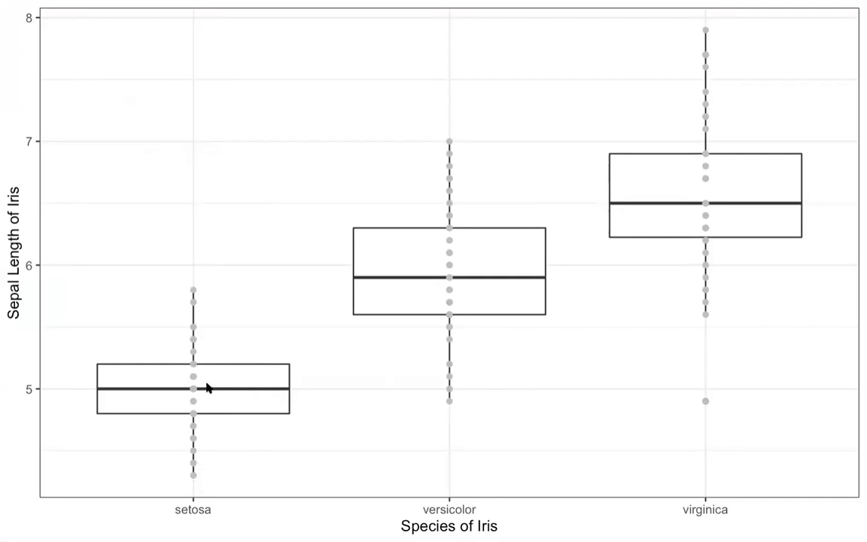
mouse_move(194, 410)
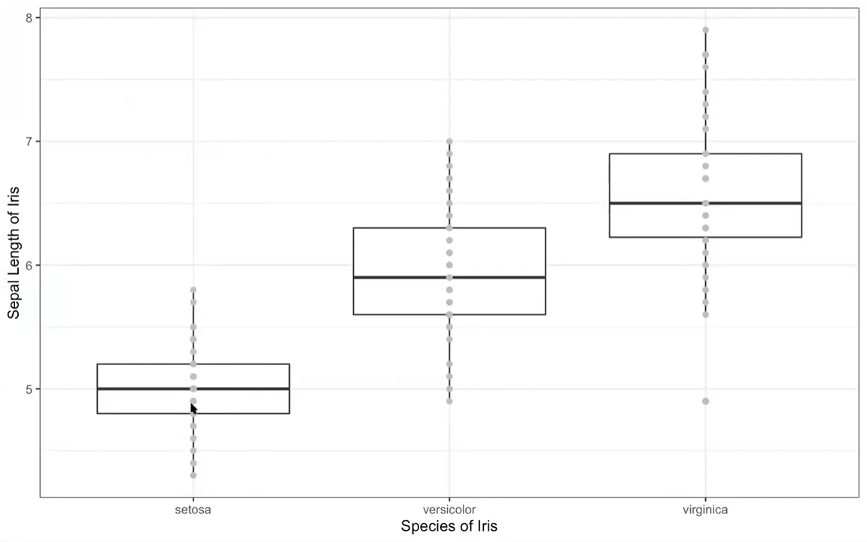
mouse_move(463, 165)
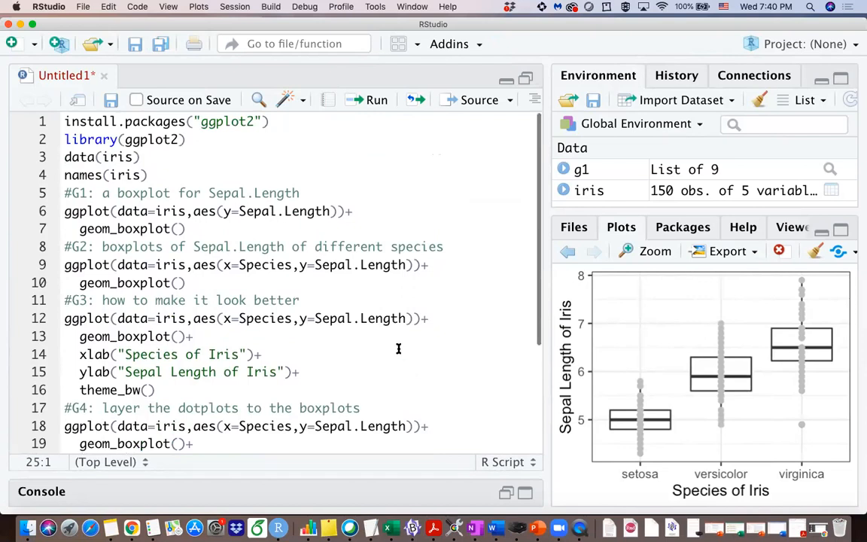
mouse_move(430, 247)
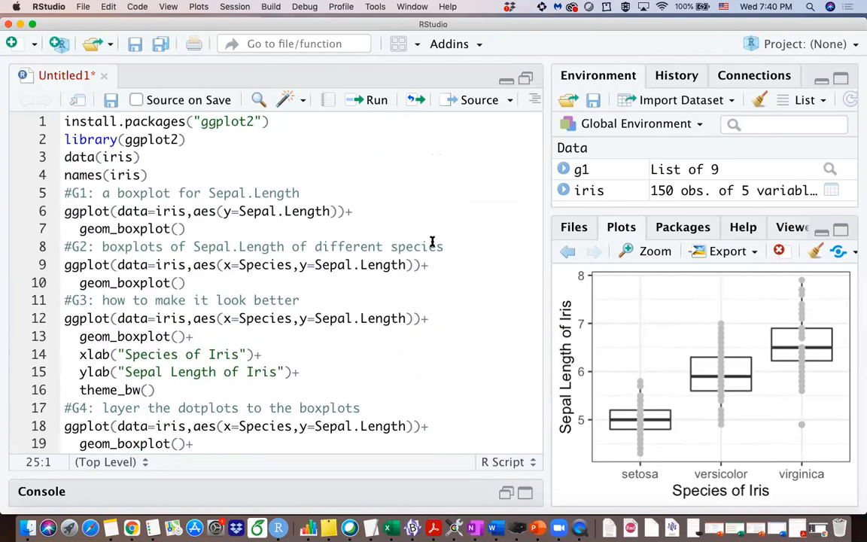